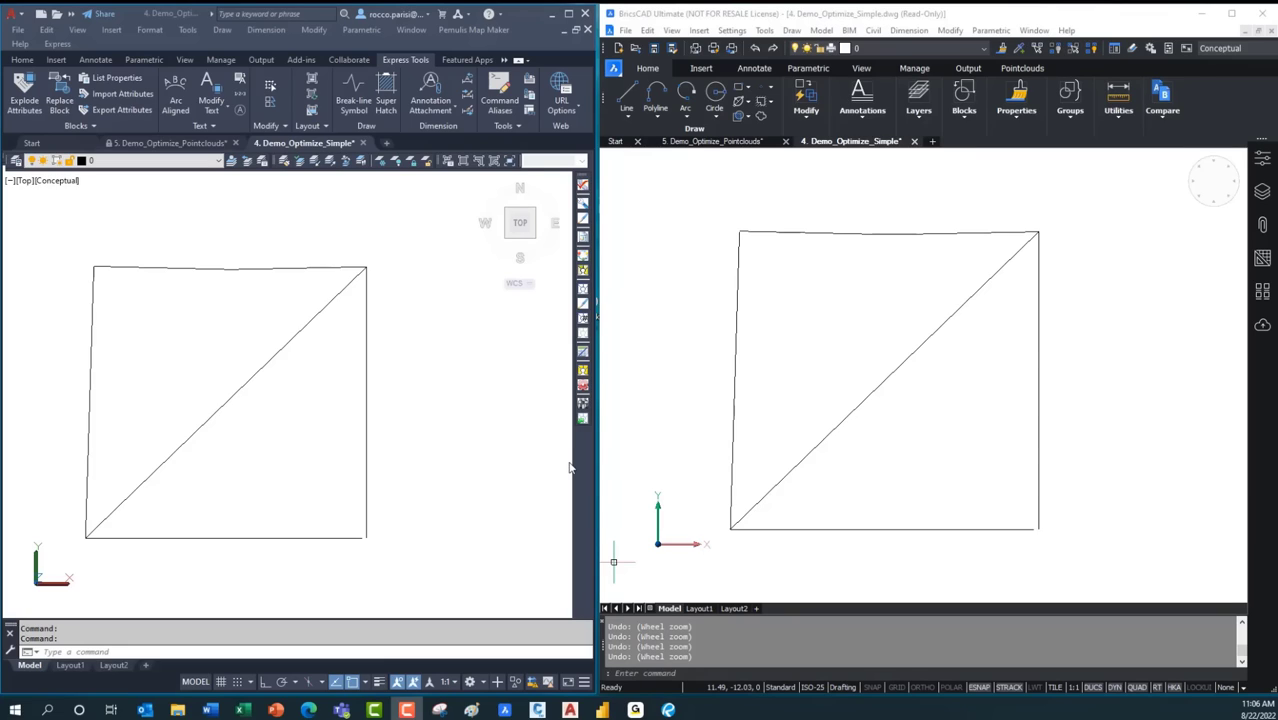
mouse_move(648, 408)
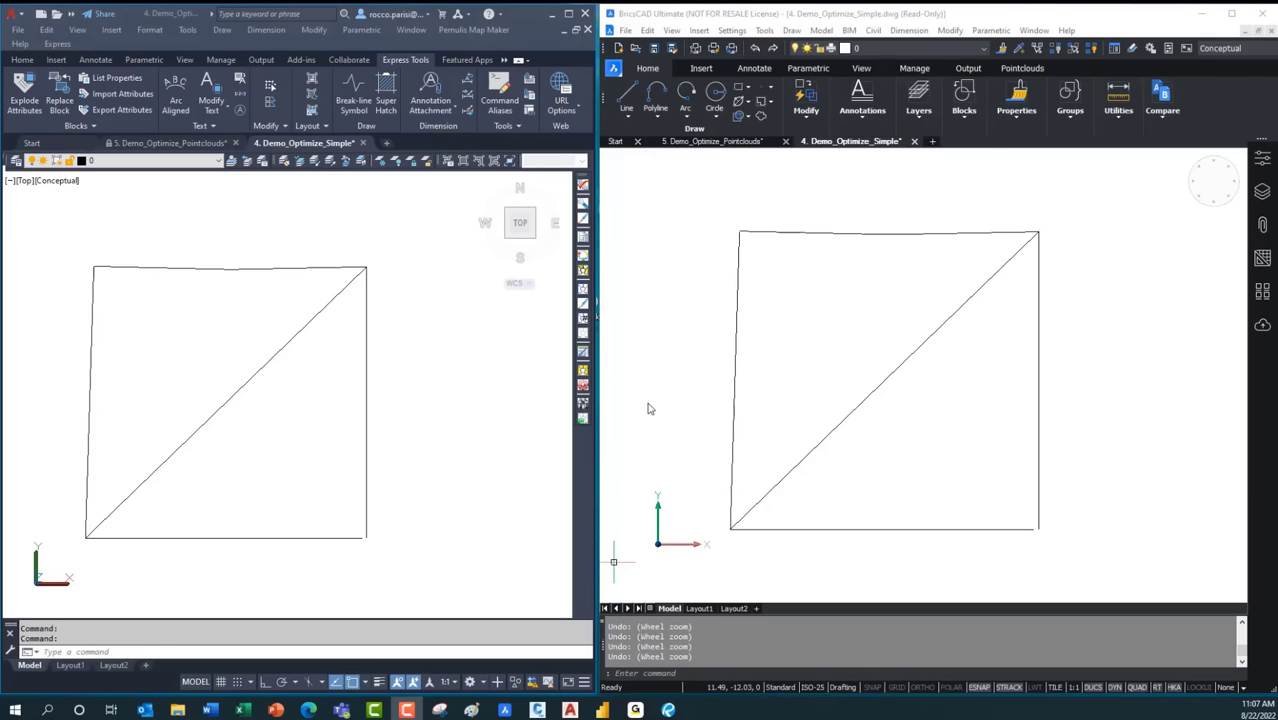
mouse_move(396, 315)
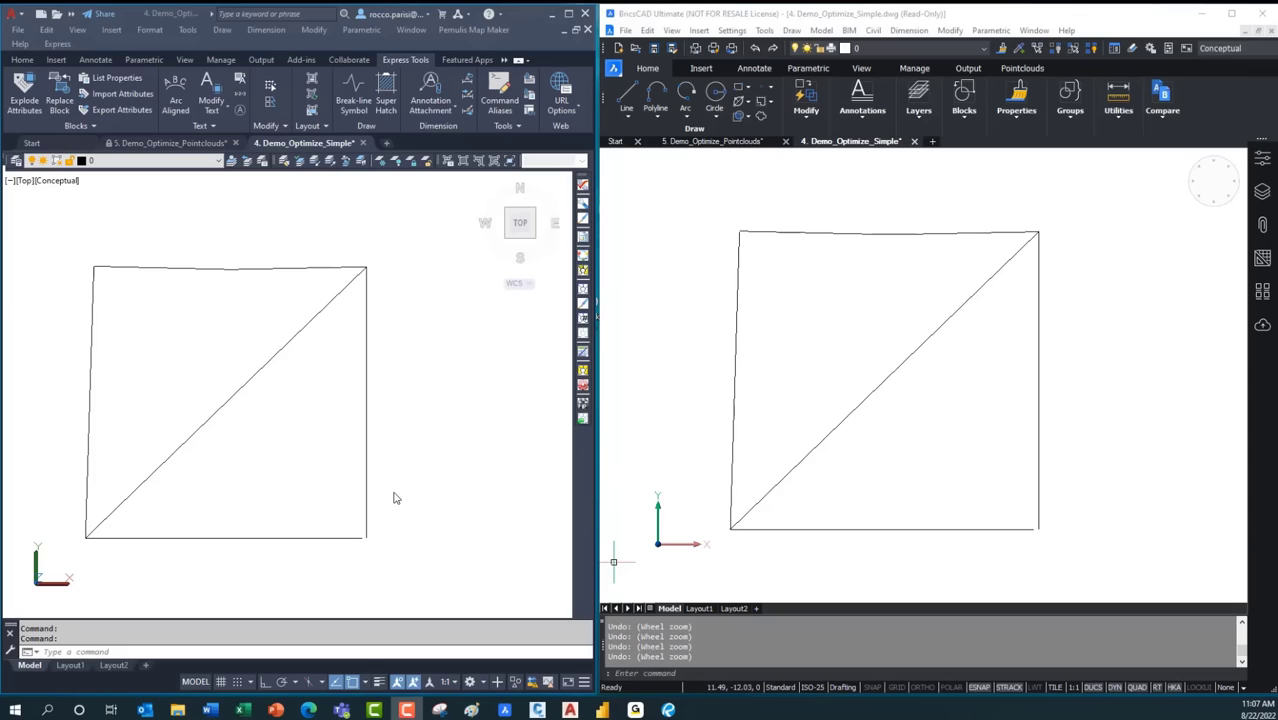
mouse_move(1049, 367)
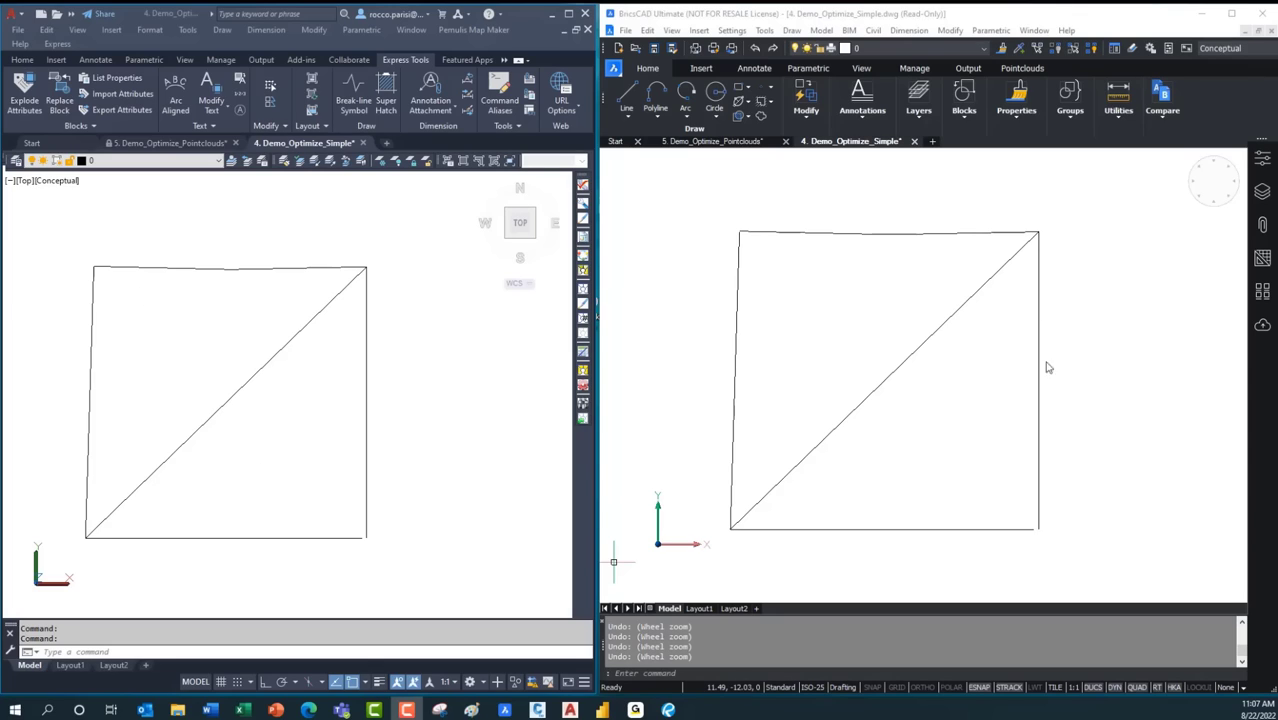
mouse_move(318, 419)
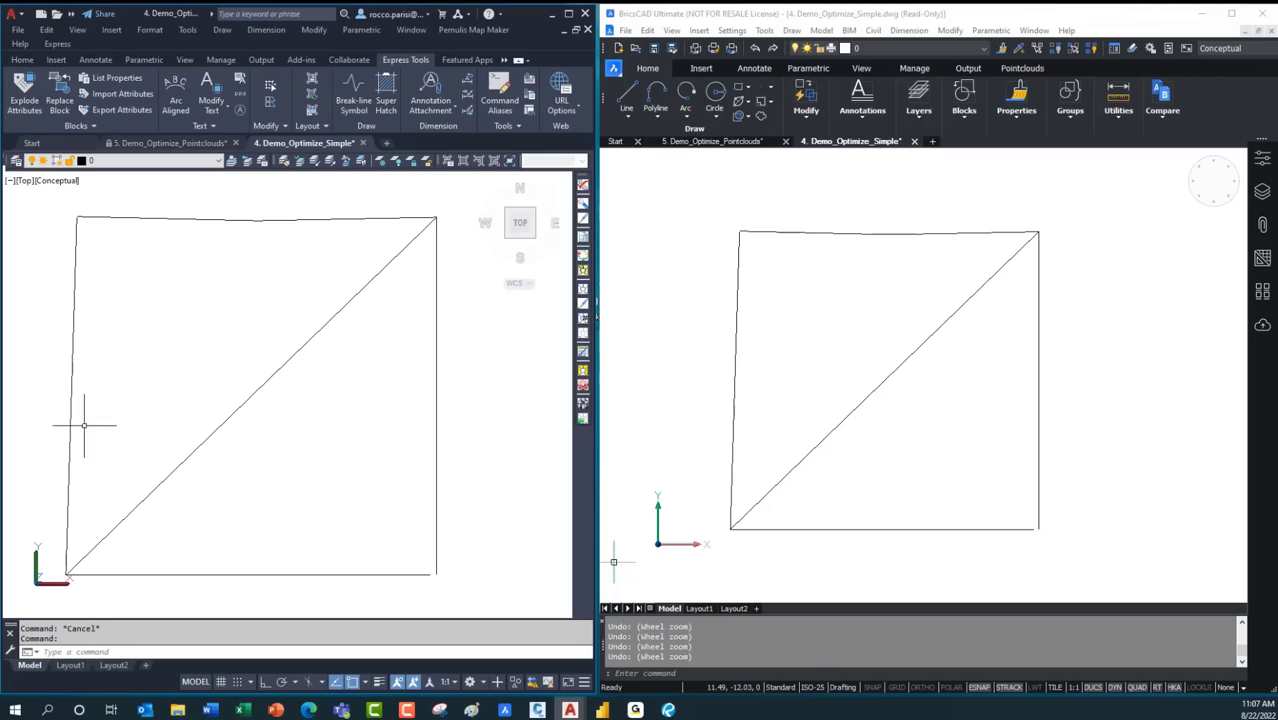
mouse_move(73, 490)
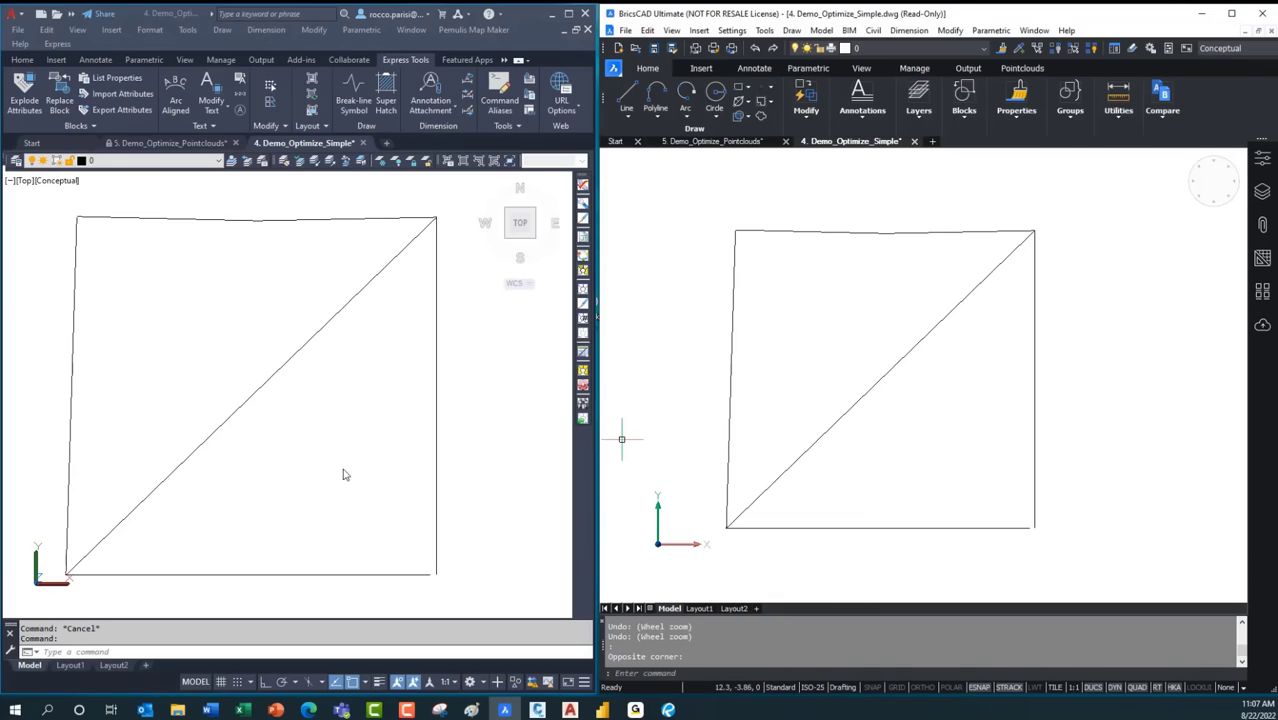
mouse_move(350, 465)
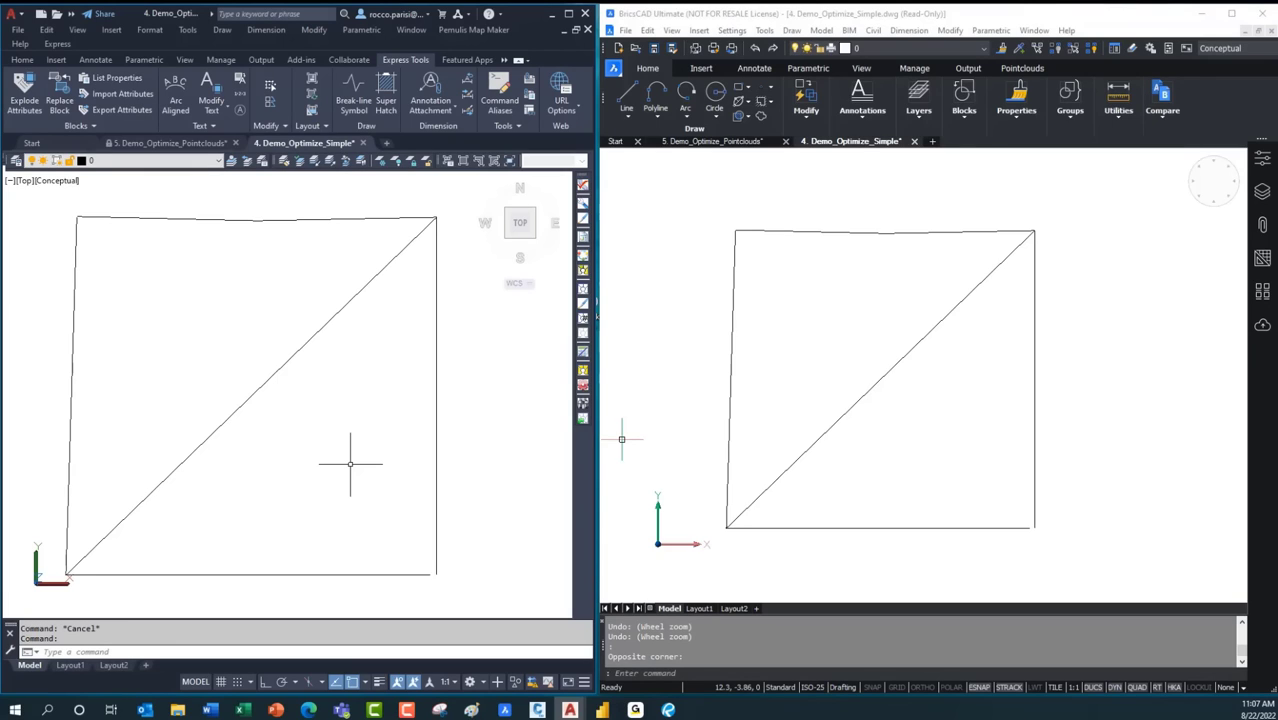
mouse_move(240, 430)
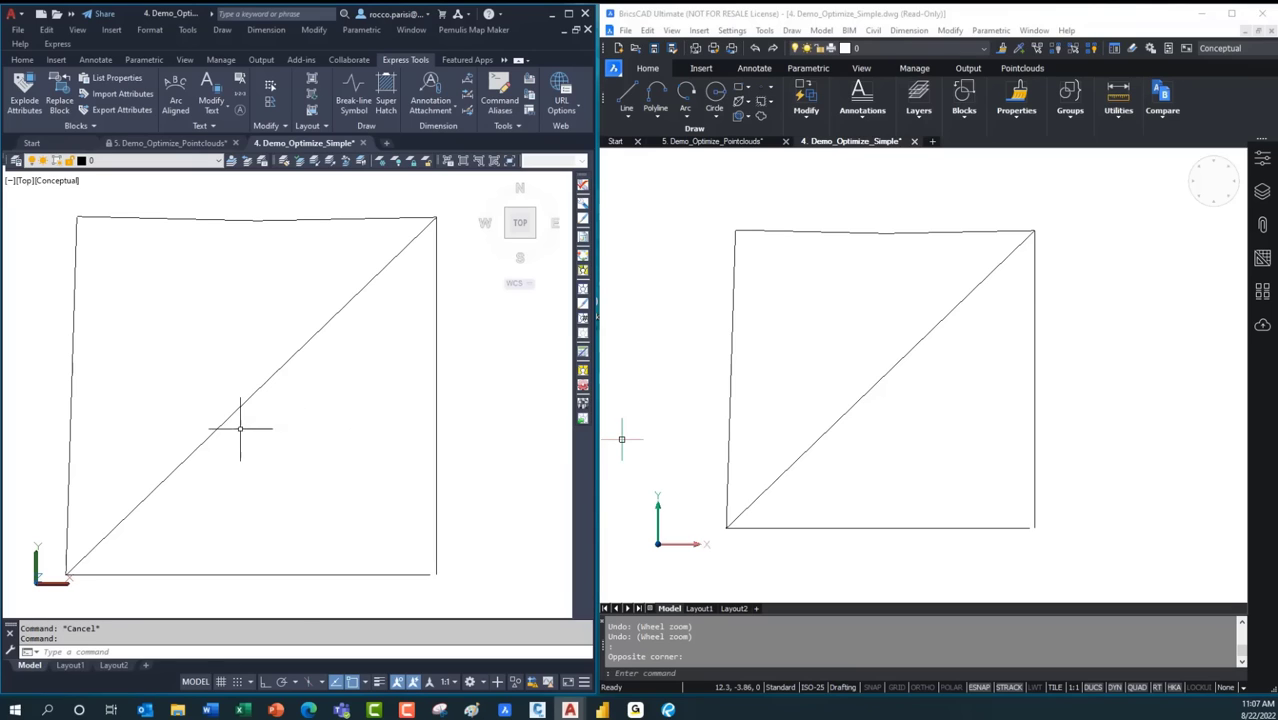
mouse_move(154, 382)
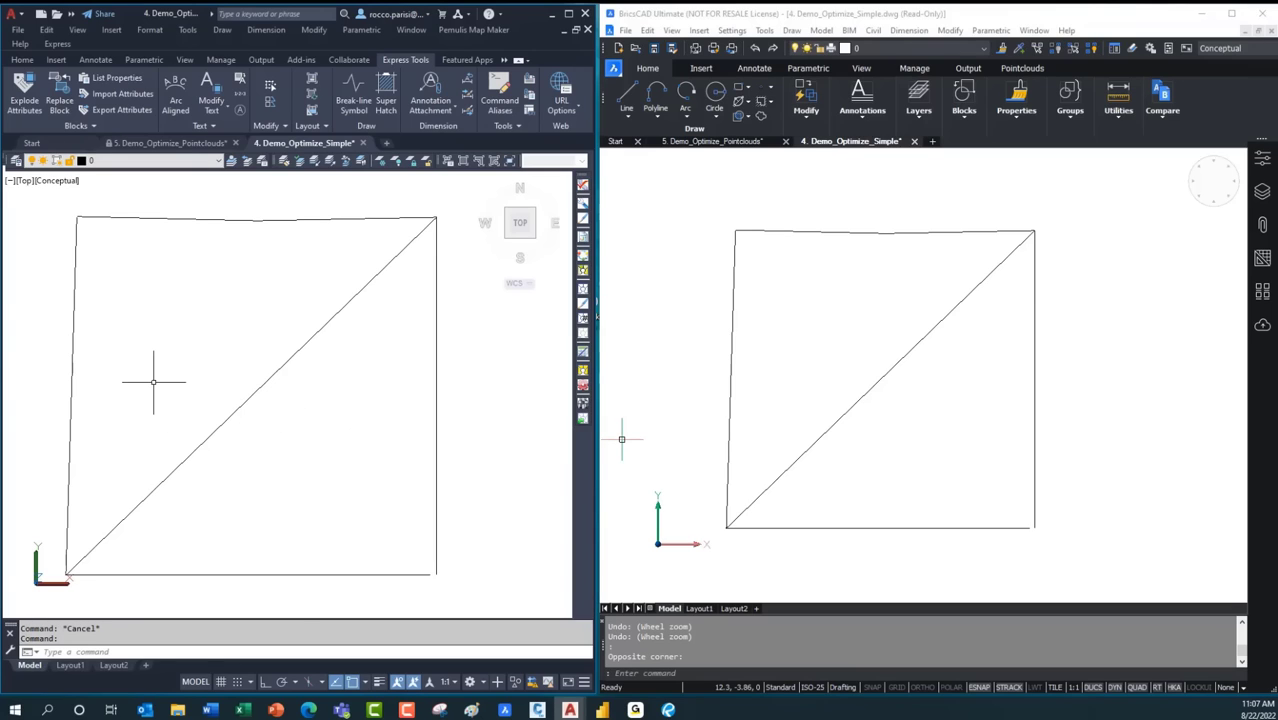
mouse_move(100, 292)
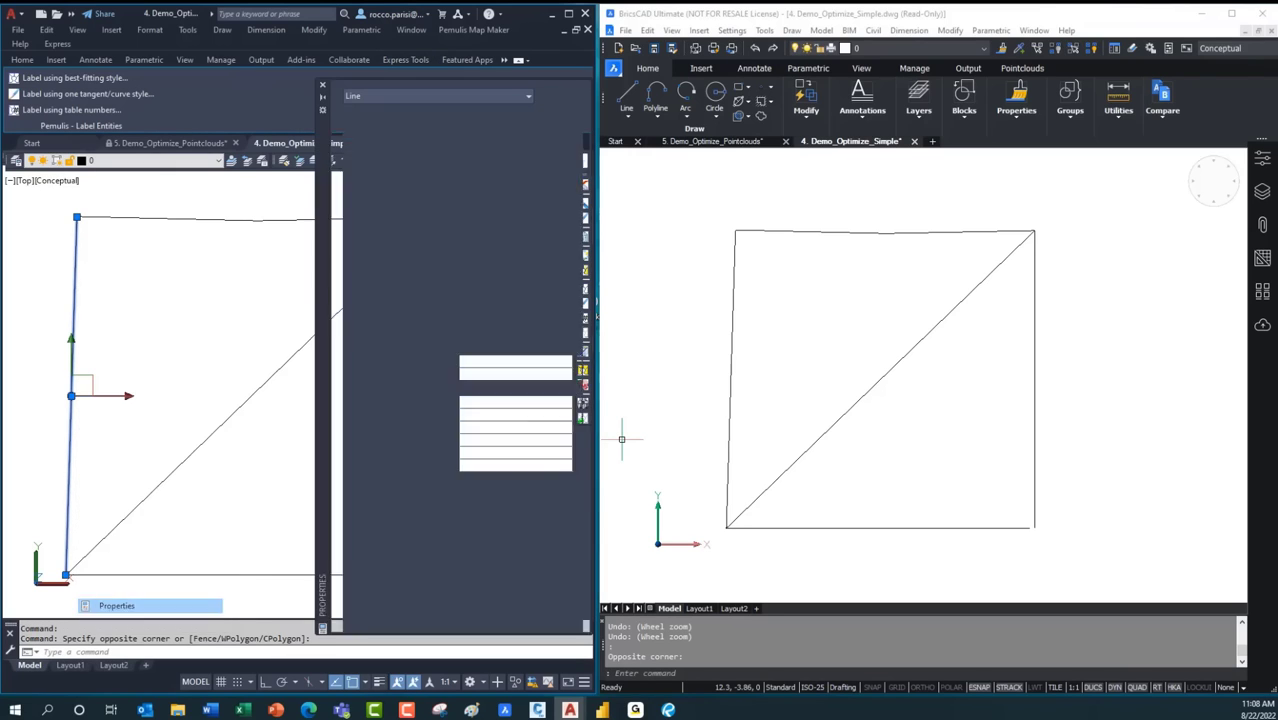
- Dismiss the left line's property listing and start the CHANGE command
click(116, 605)
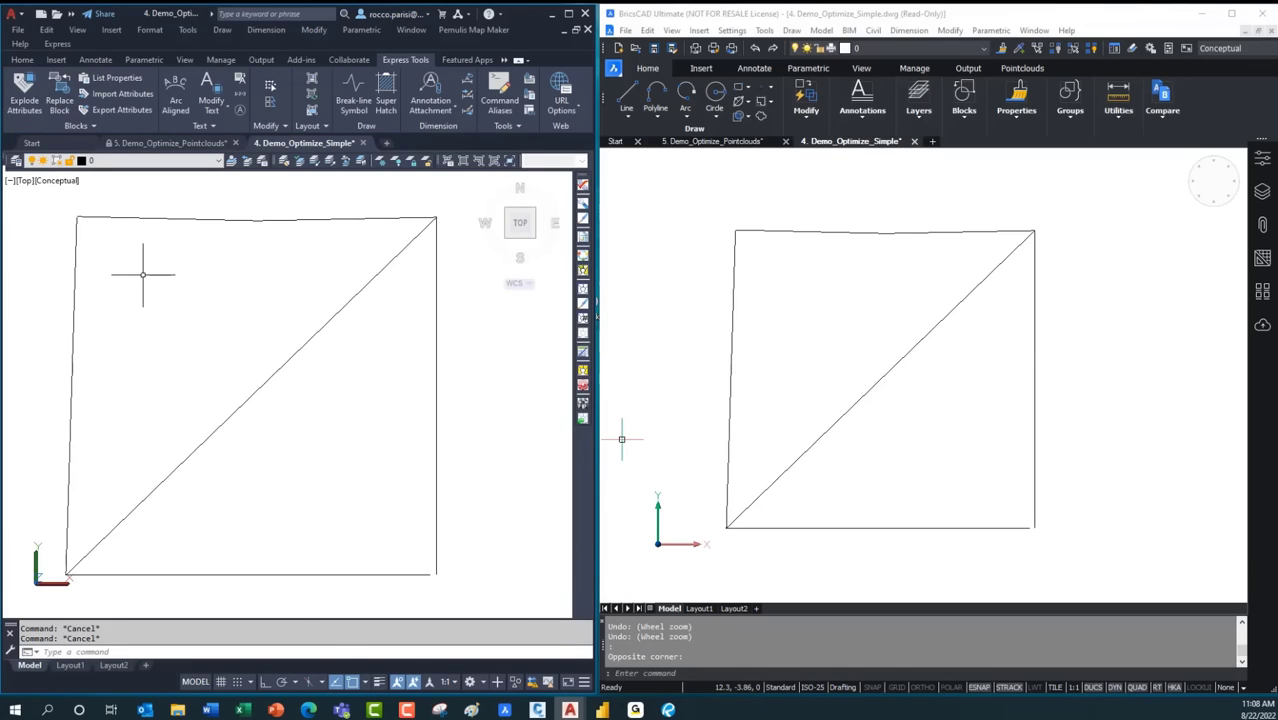
text(change)
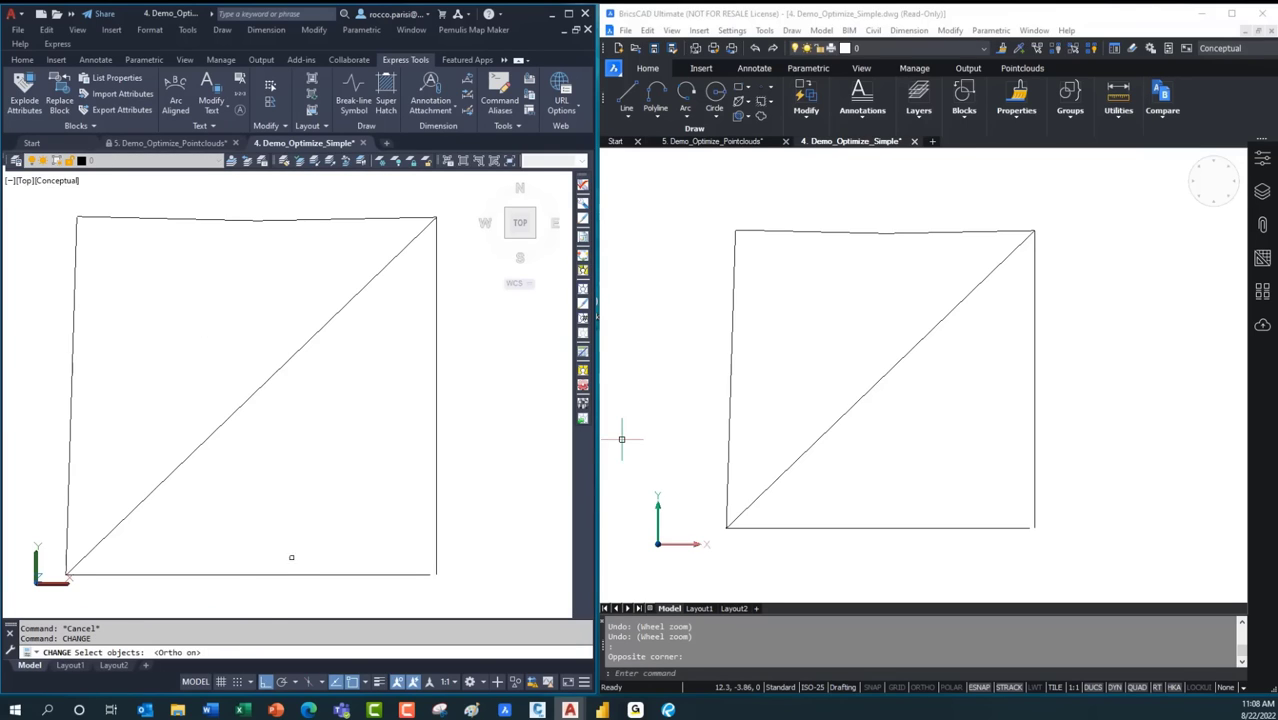
mouse_move(269, 611)
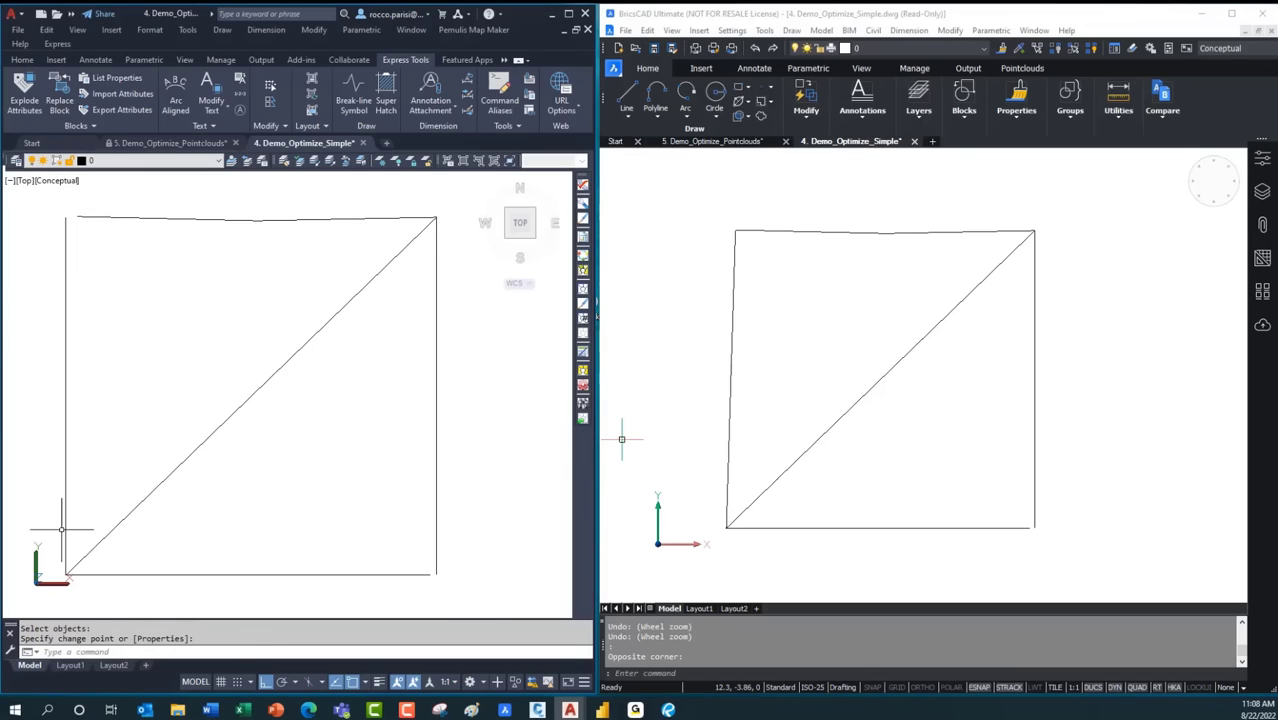
mouse_move(65, 222)
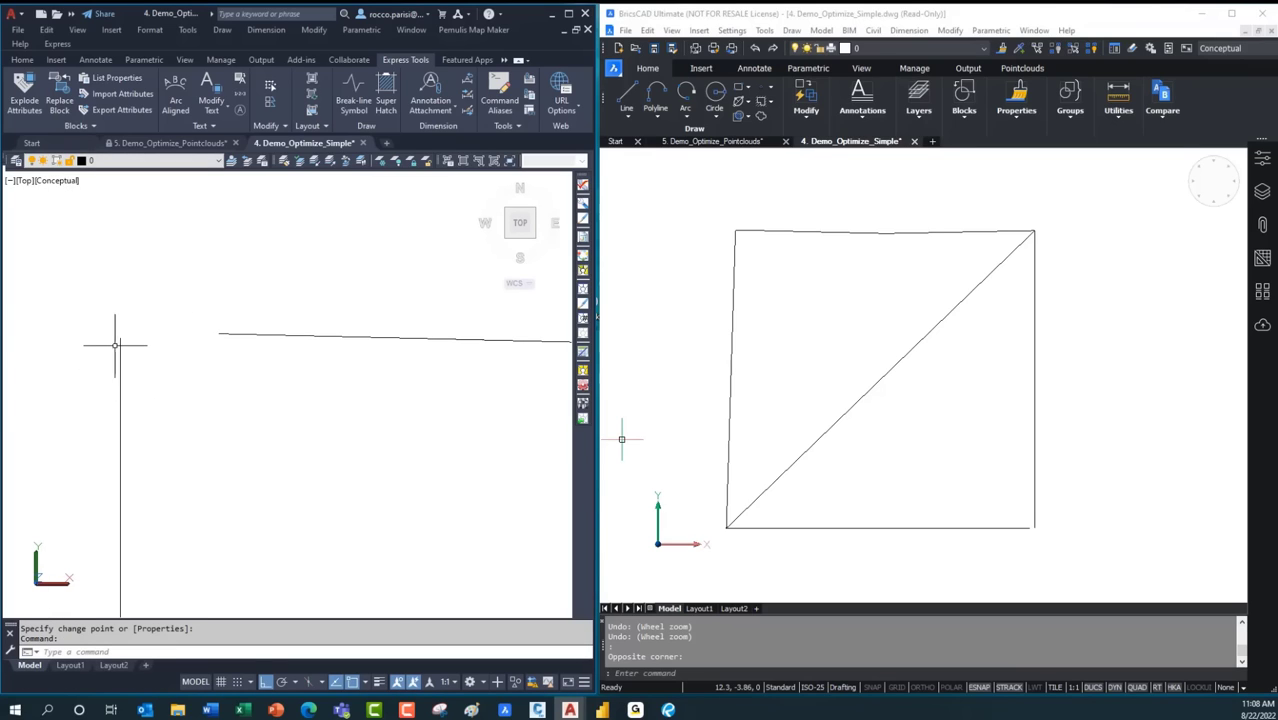
mouse_move(237, 328)
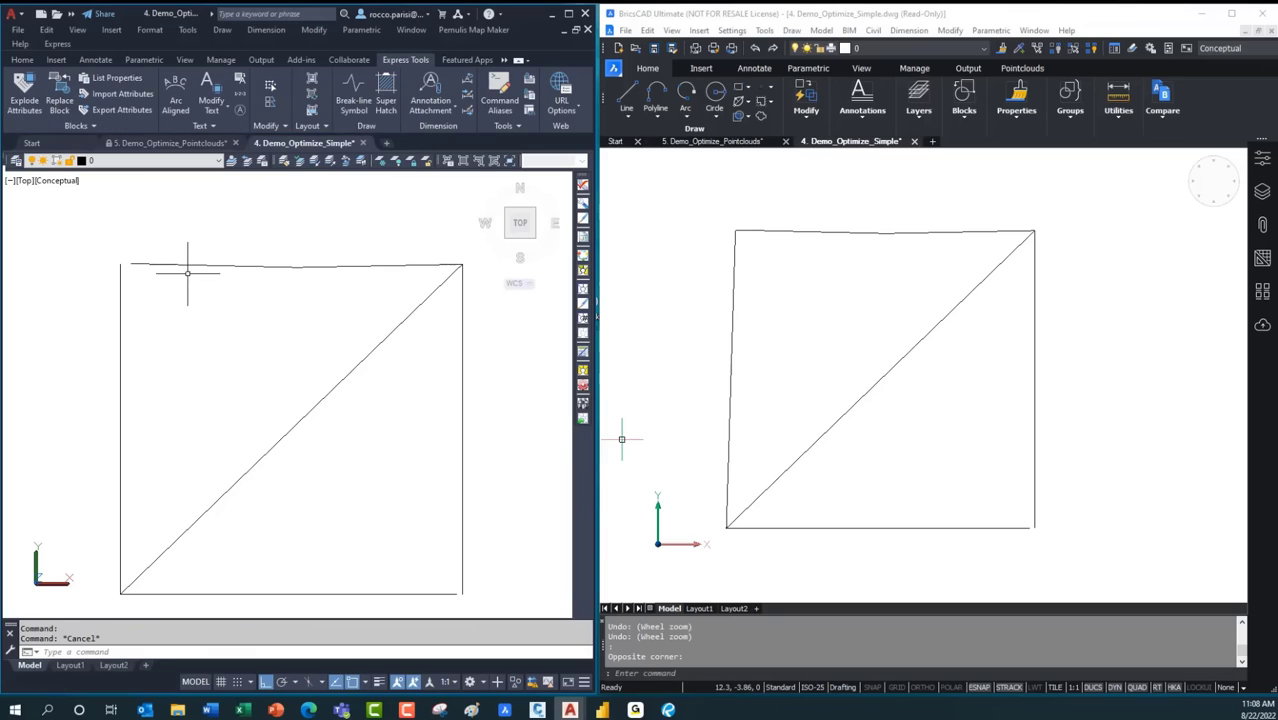
mouse_move(254, 287)
text(CHANGE)
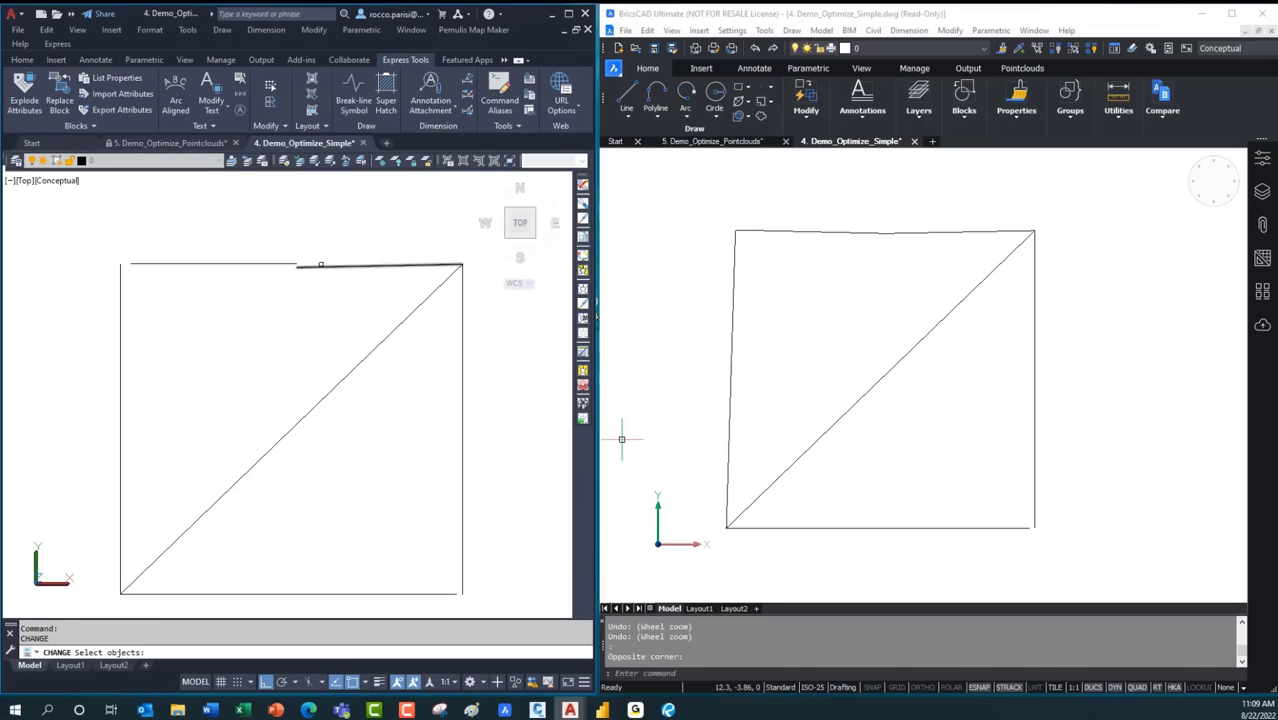
- Select the square's top edge with CHANGE to level it horizontally
click(297, 264)
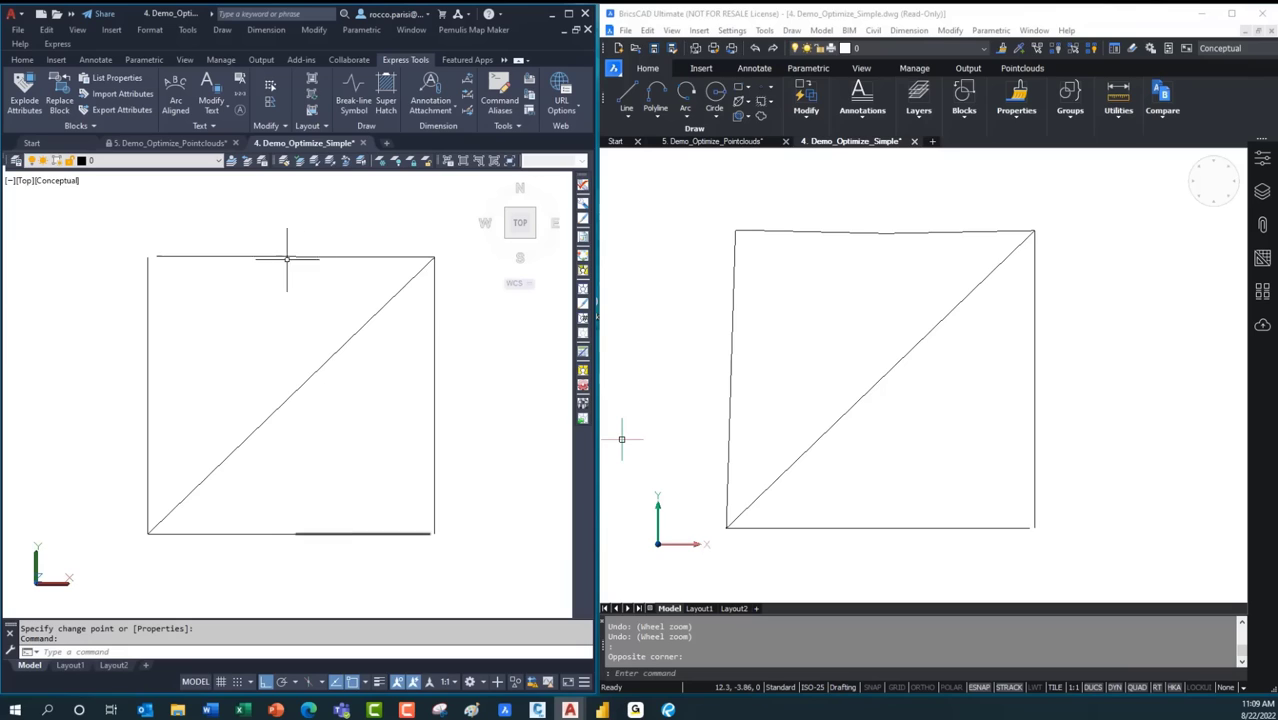
mouse_move(340, 268)
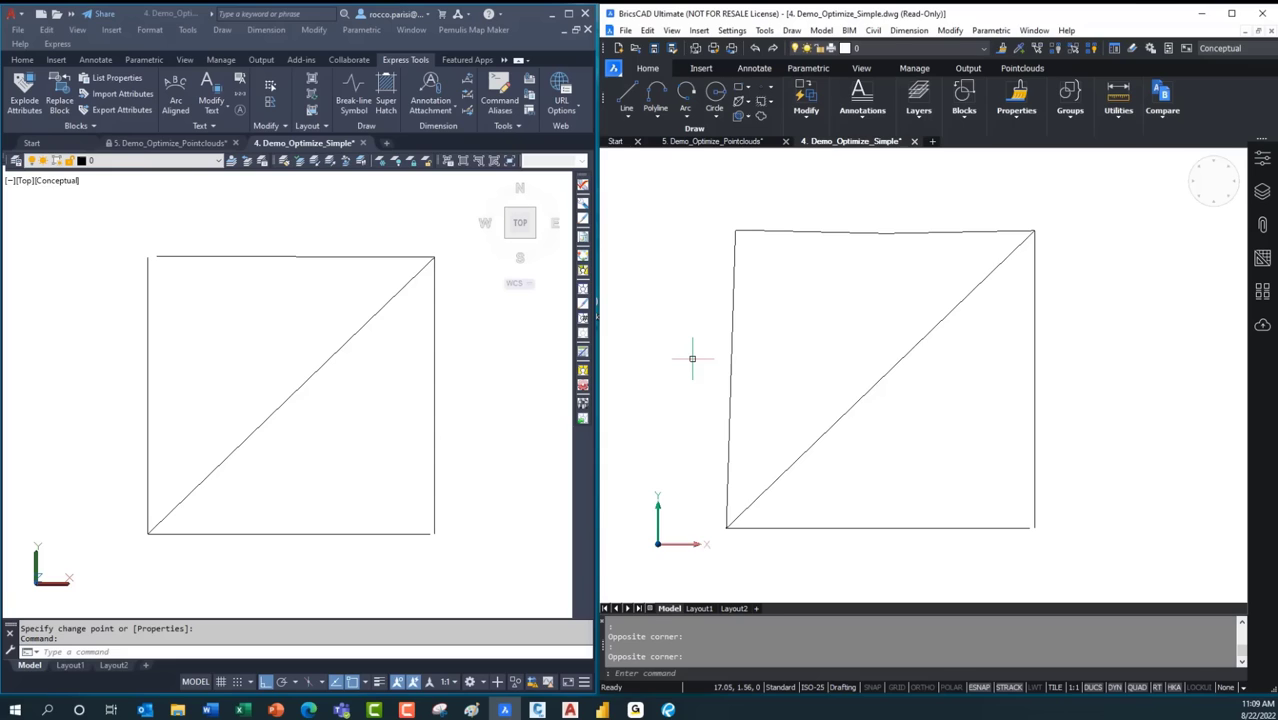
- Run OPTIMIZE on the entire drawing with horizontal, vertical and diagonal reference angles
text(OPTIMIZE)
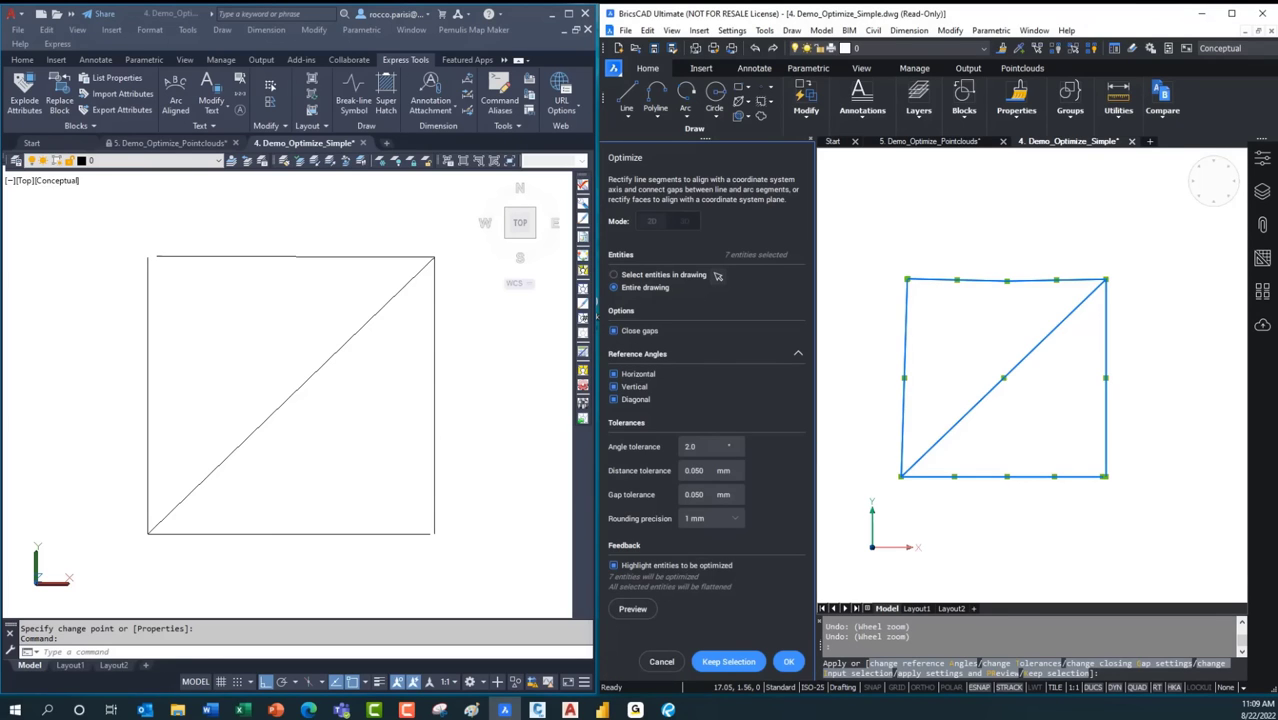
mouse_move(833, 300)
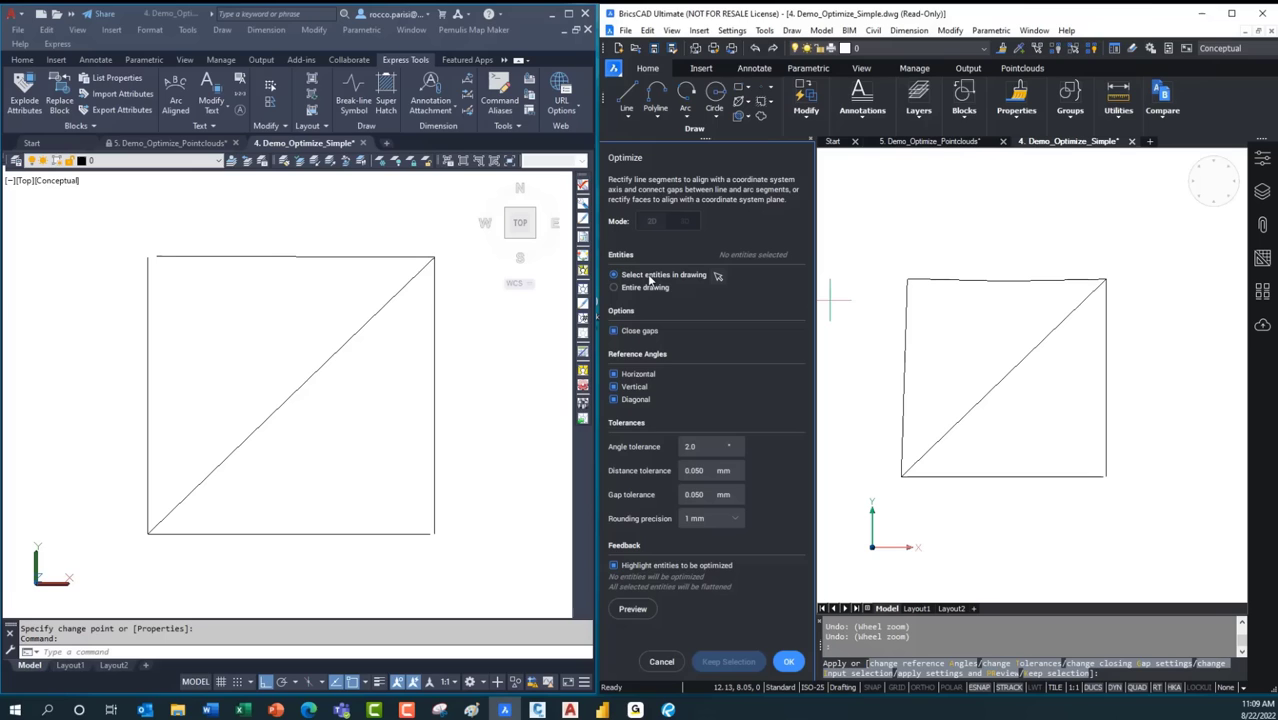
click(614, 287)
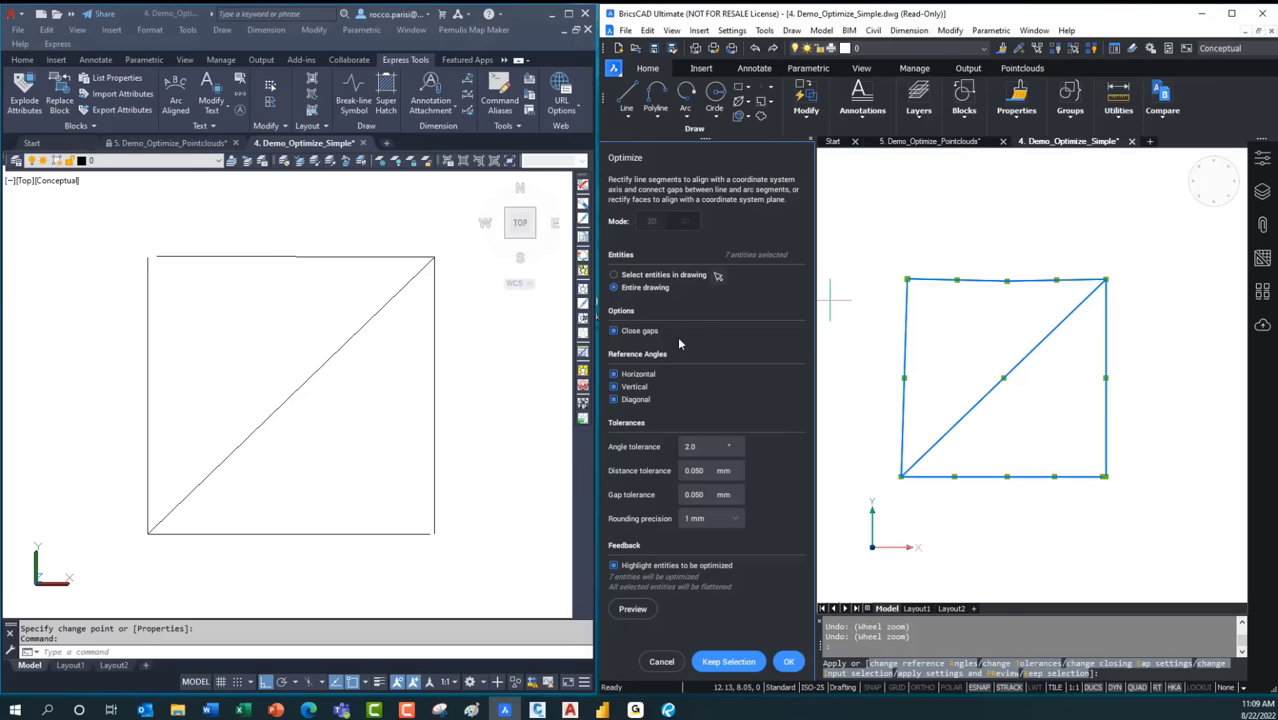
mouse_move(671, 529)
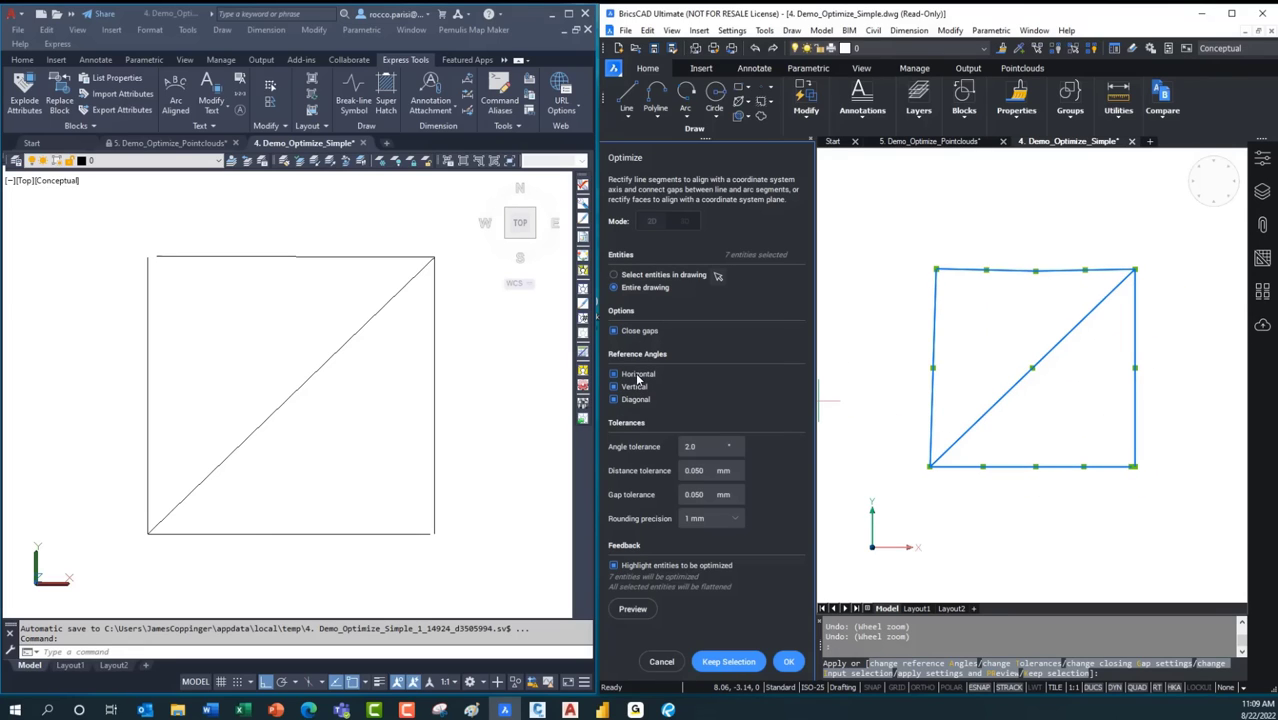
click(614, 373)
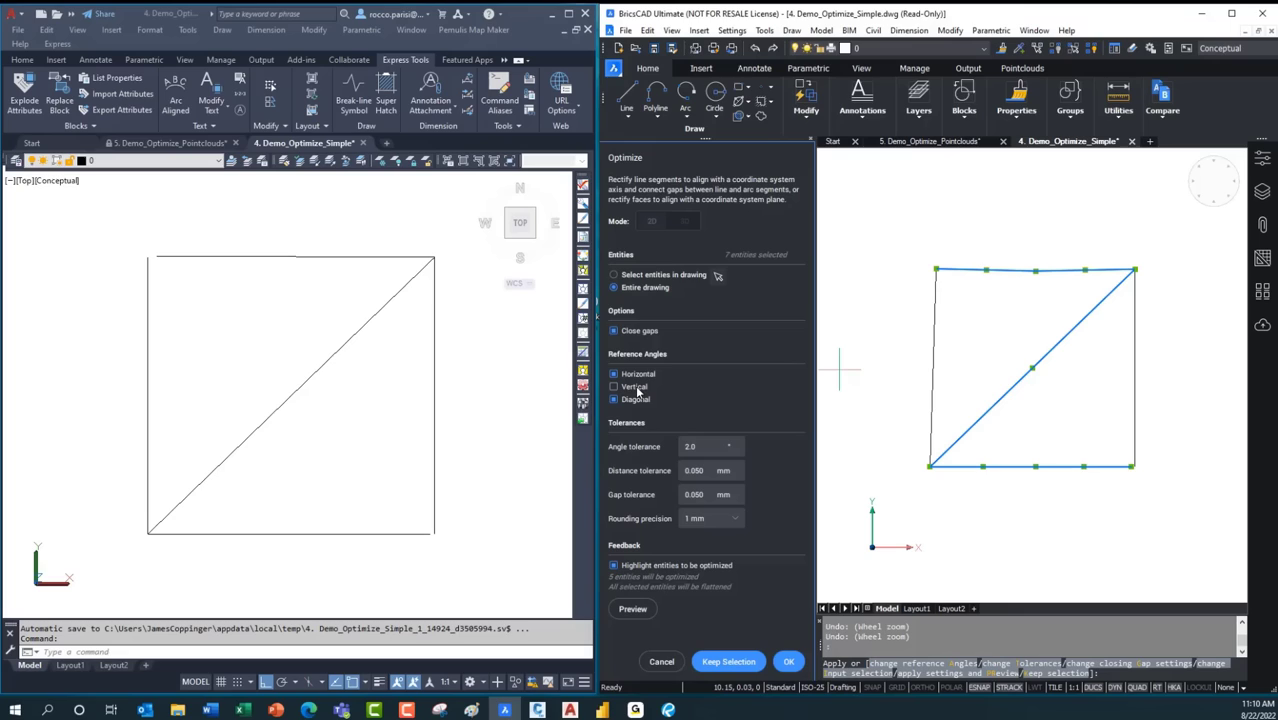
click(614, 387)
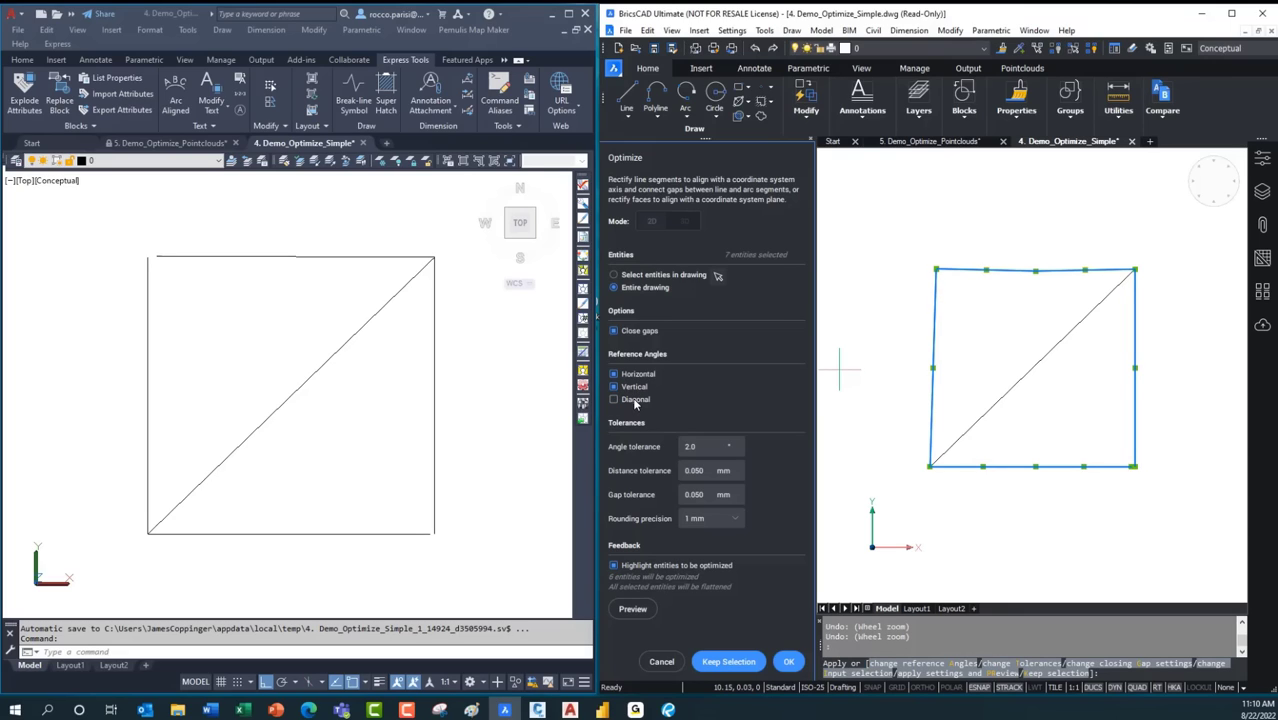
click(614, 399)
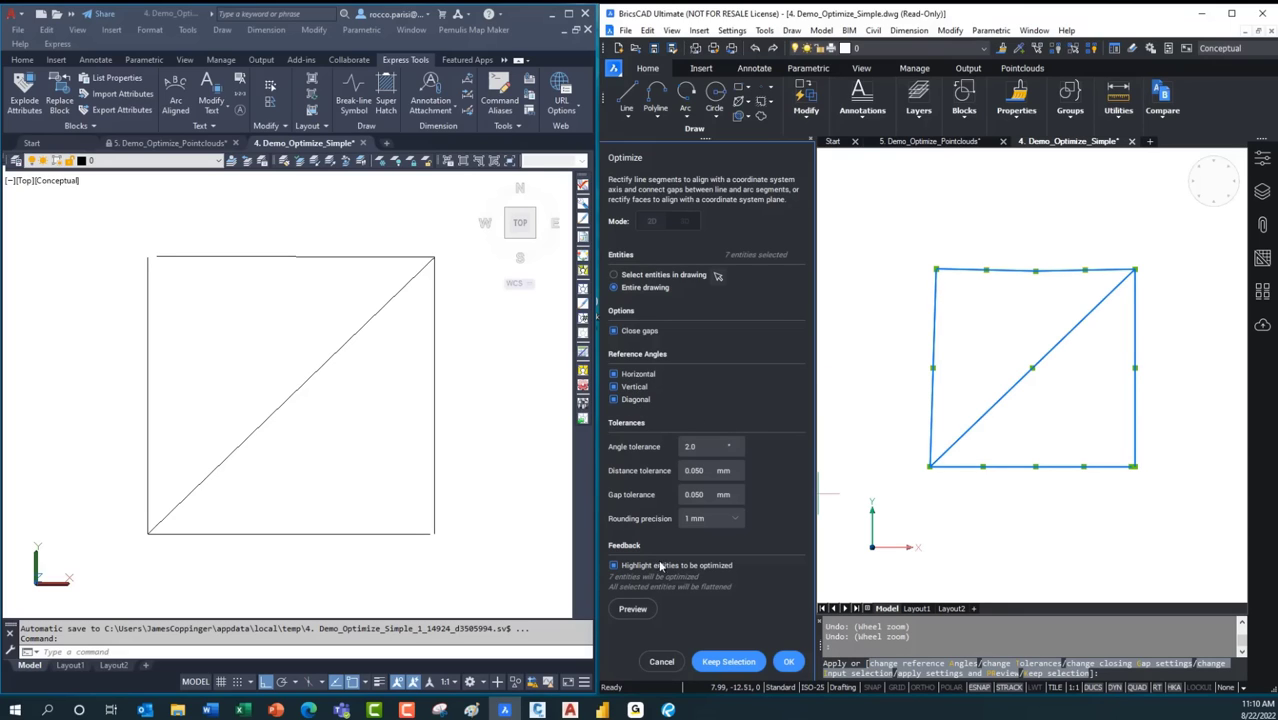
- Set angle tolerance to 10 and distance and gap tolerances to 10.000 mm
click(705, 446)
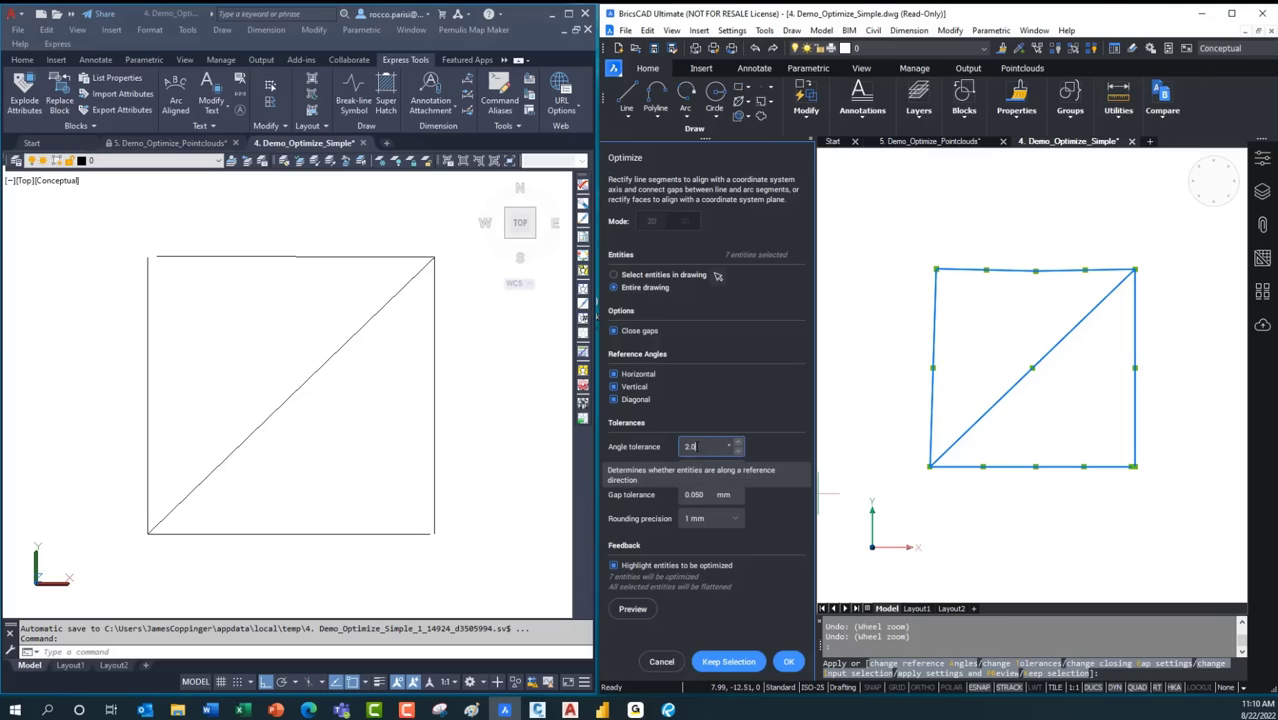
text(10)
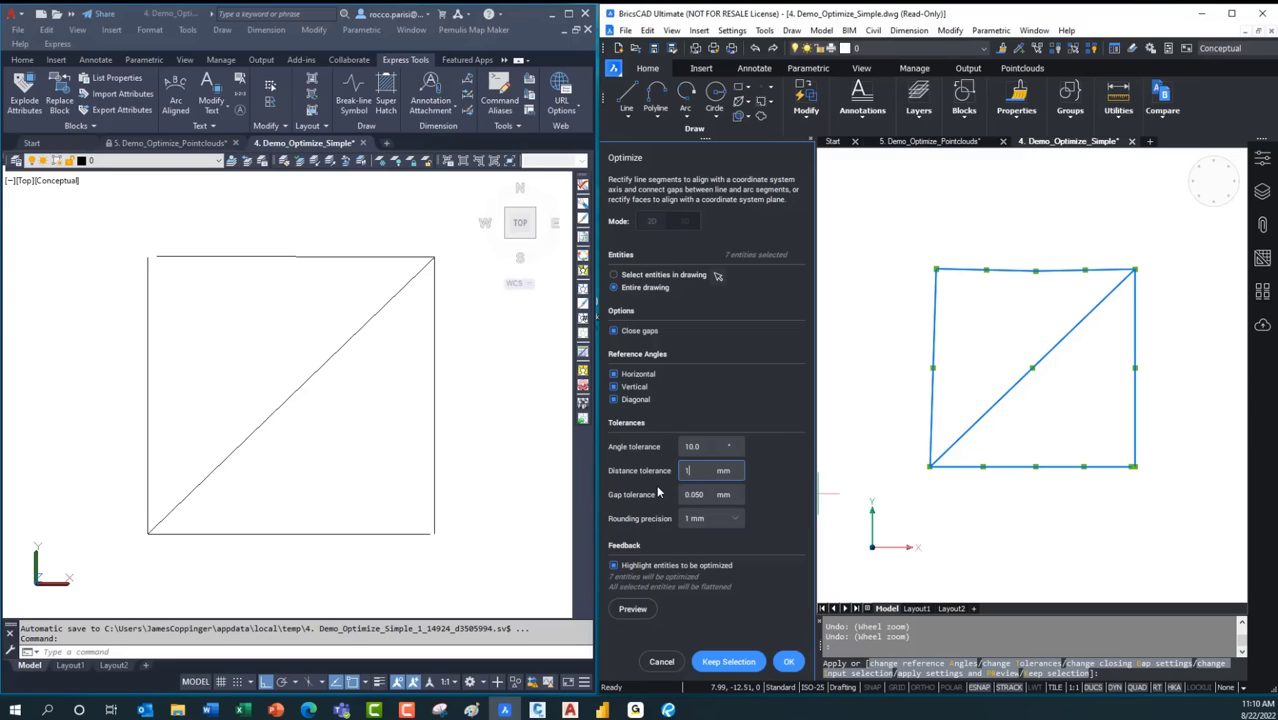
text(10.000)
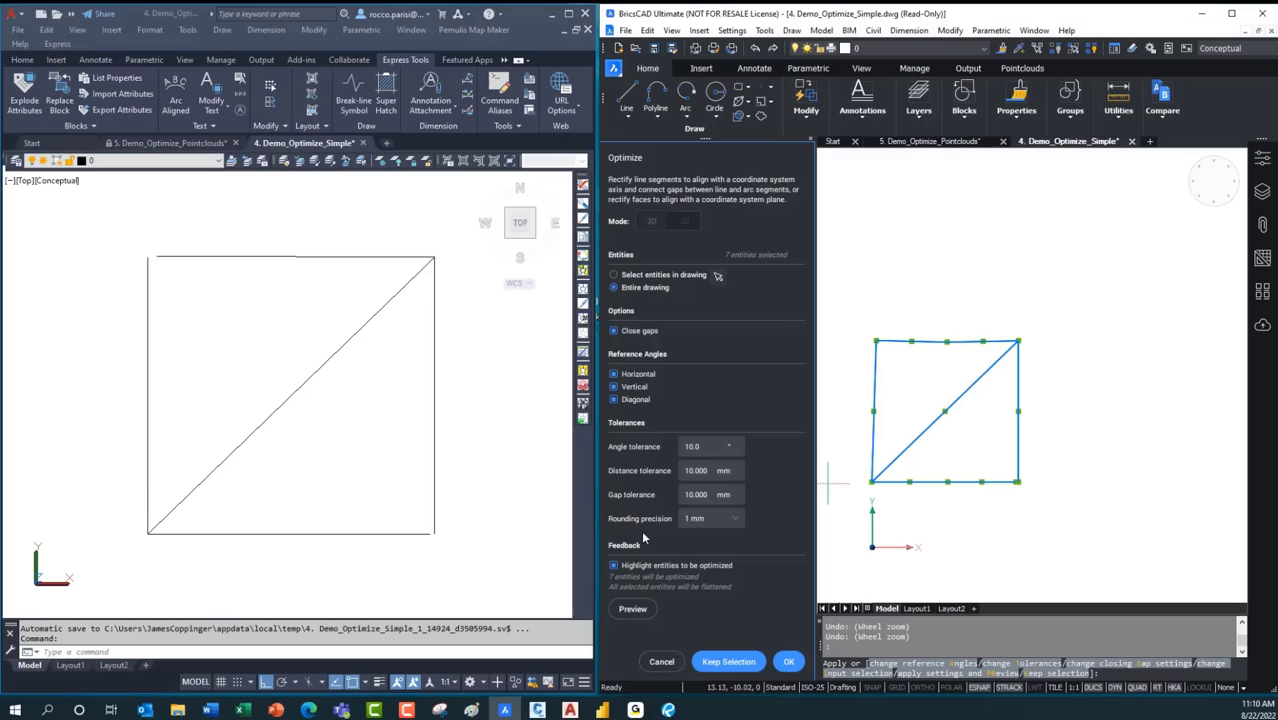
mouse_move(640, 510)
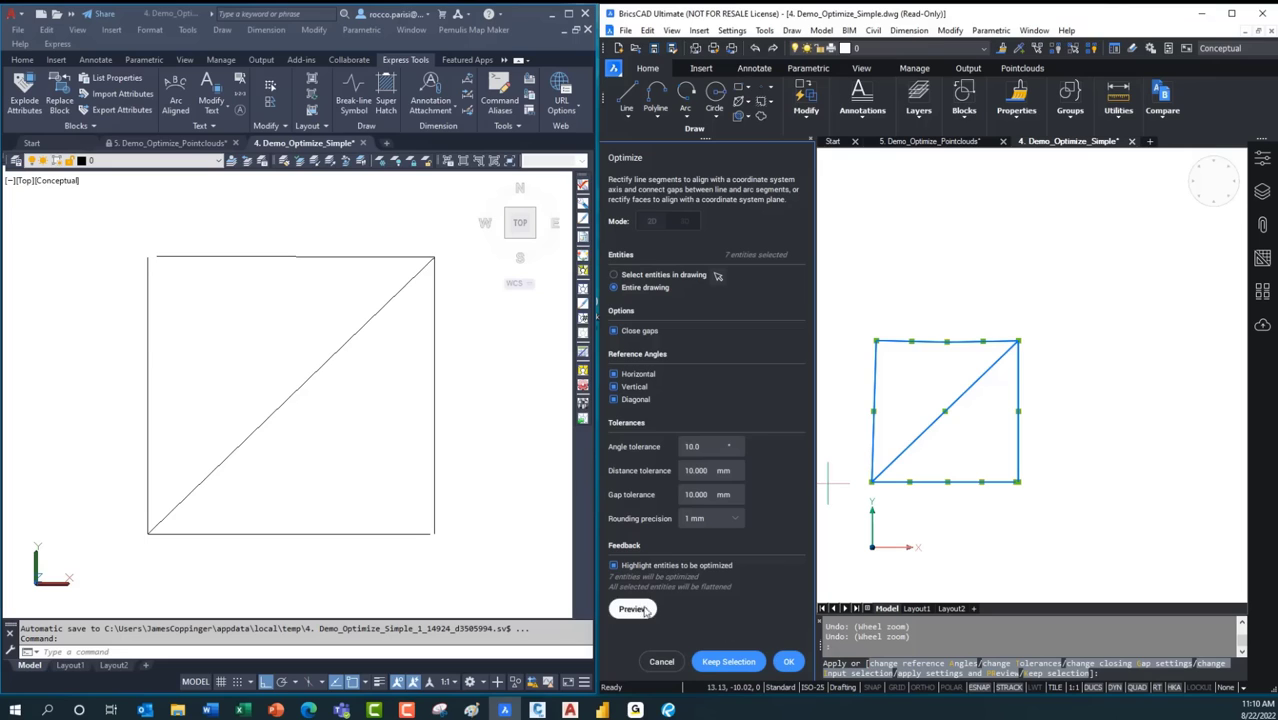
- Preview the rectified square, then accept: 4 gaps closed, 7 segments rectified
click(633, 609)
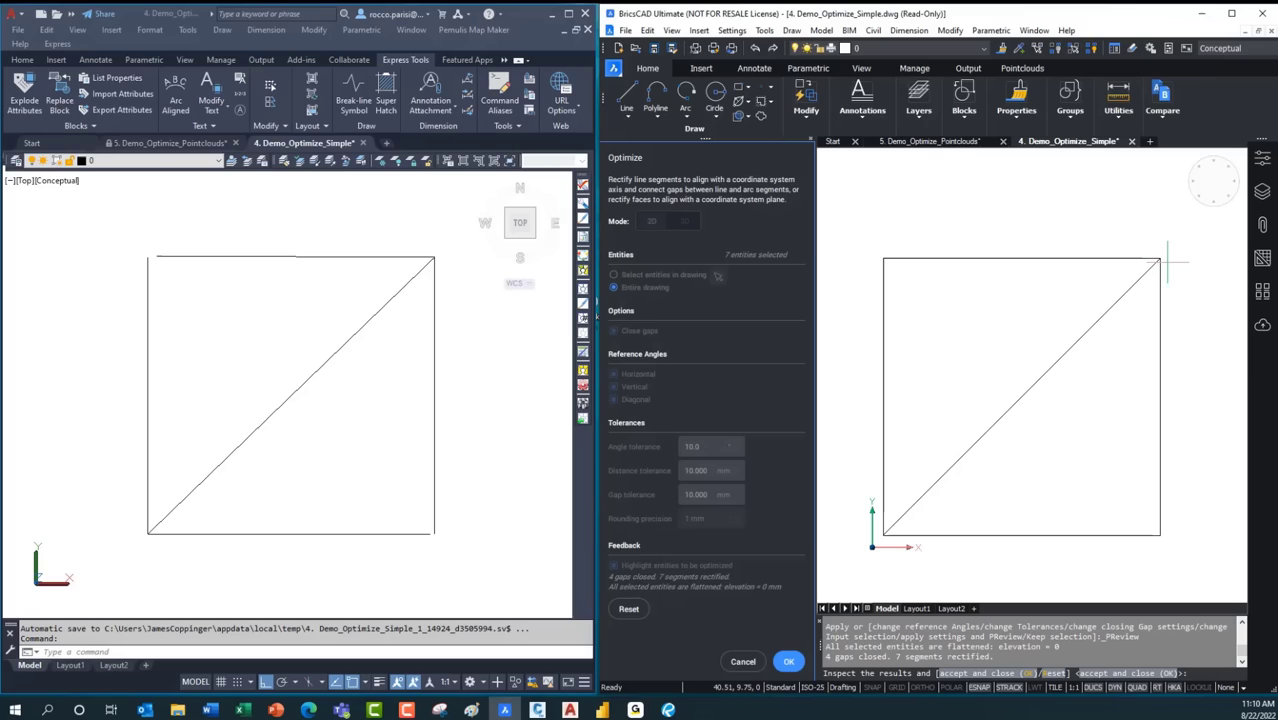
mouse_move(1178, 518)
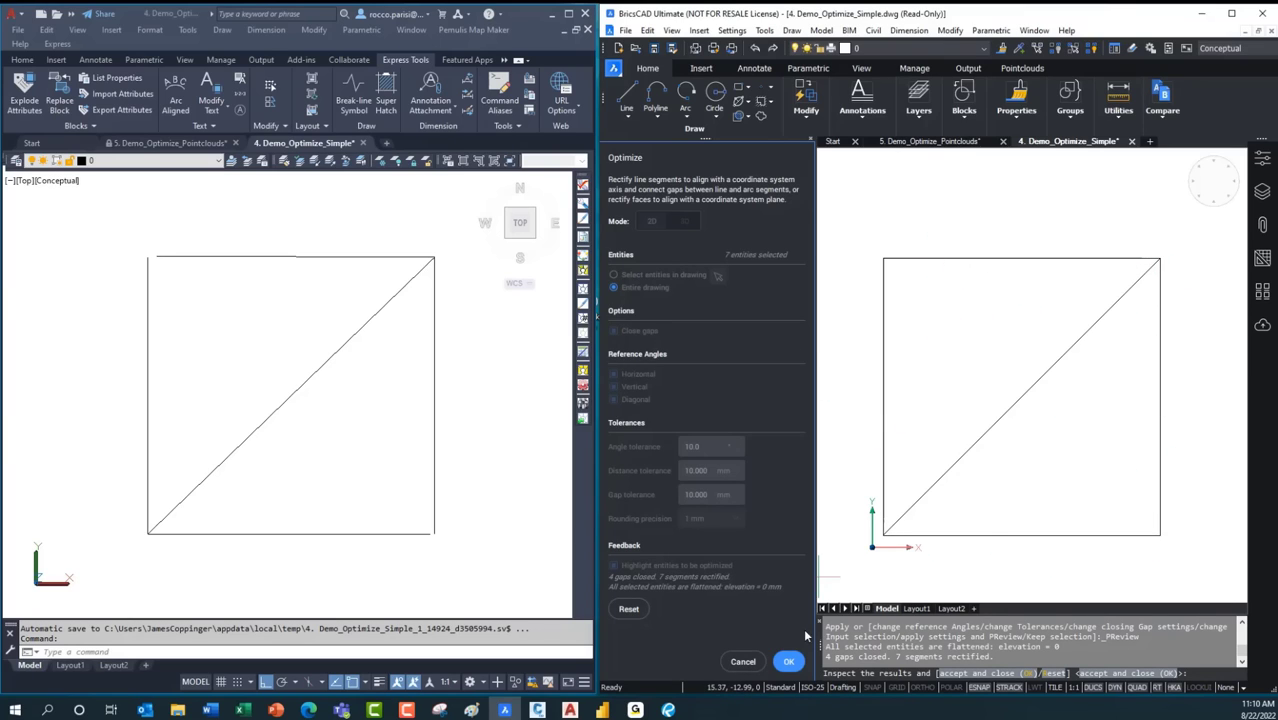
click(788, 661)
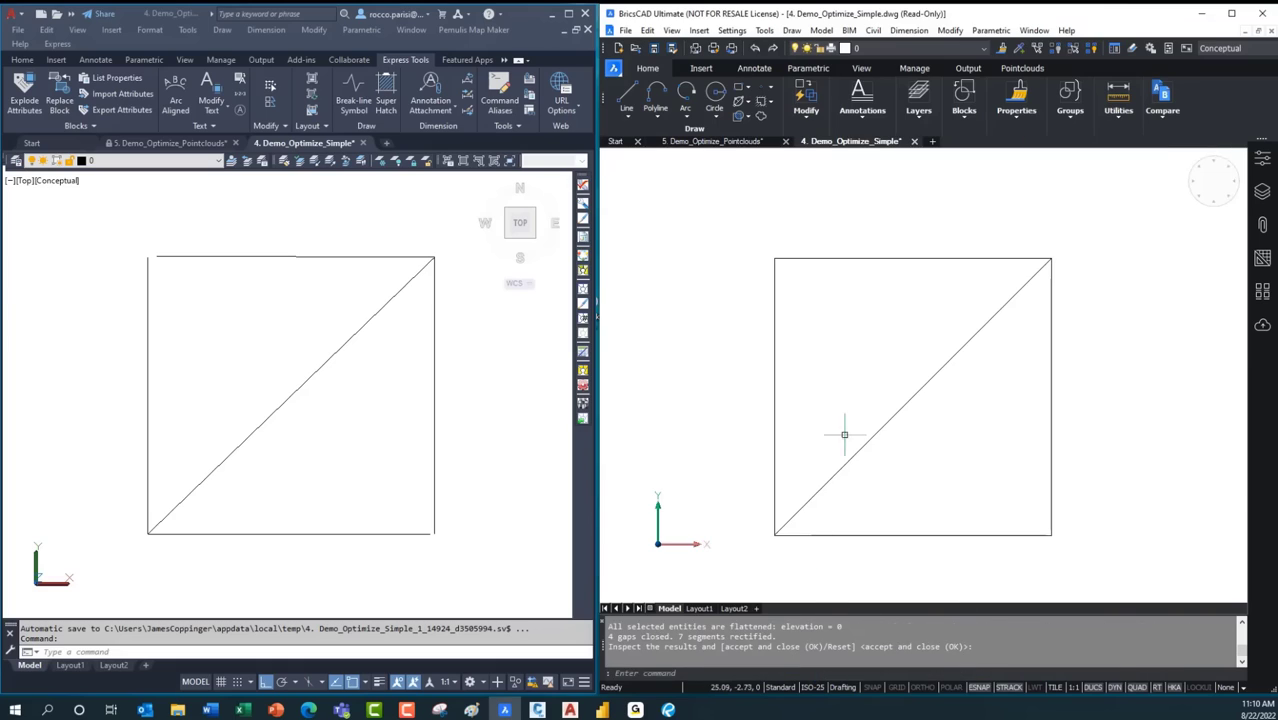
mouse_move(969, 346)
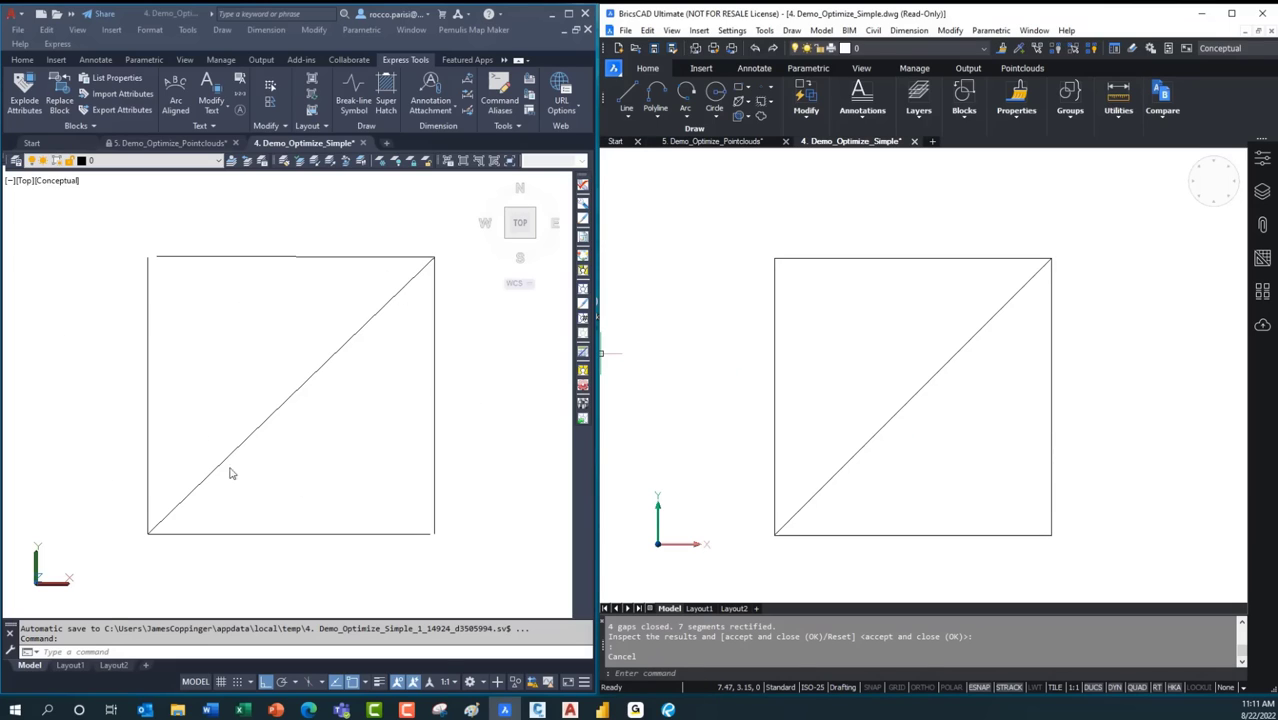
mouse_move(332, 434)
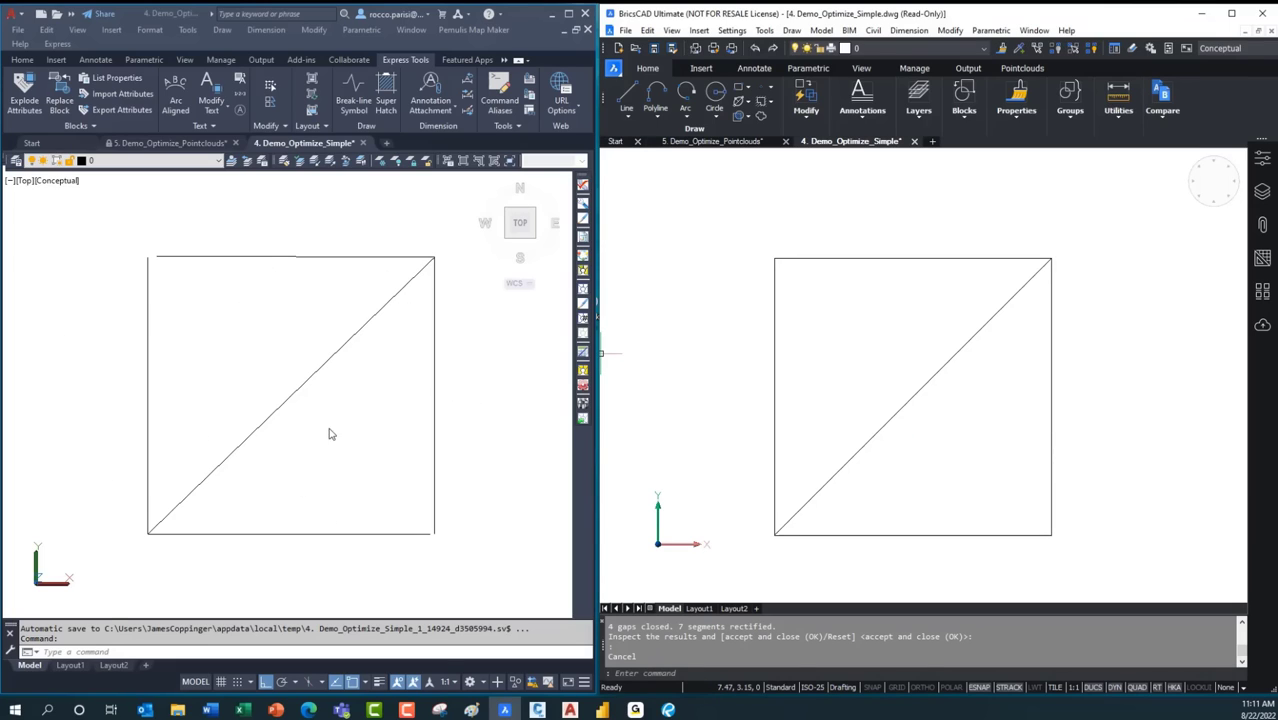
mouse_move(305, 422)
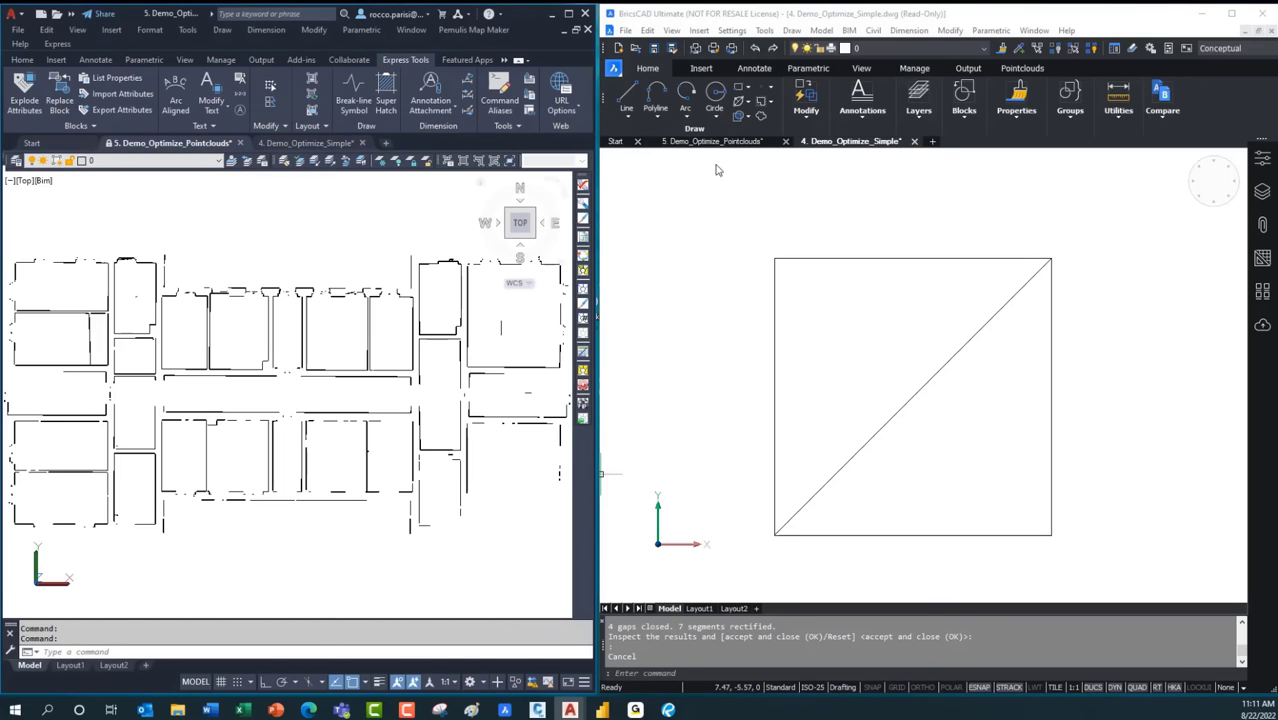
- Switch to the point-cloud floor plan and run CHANGE on the skewed corner wall line
click(712, 141)
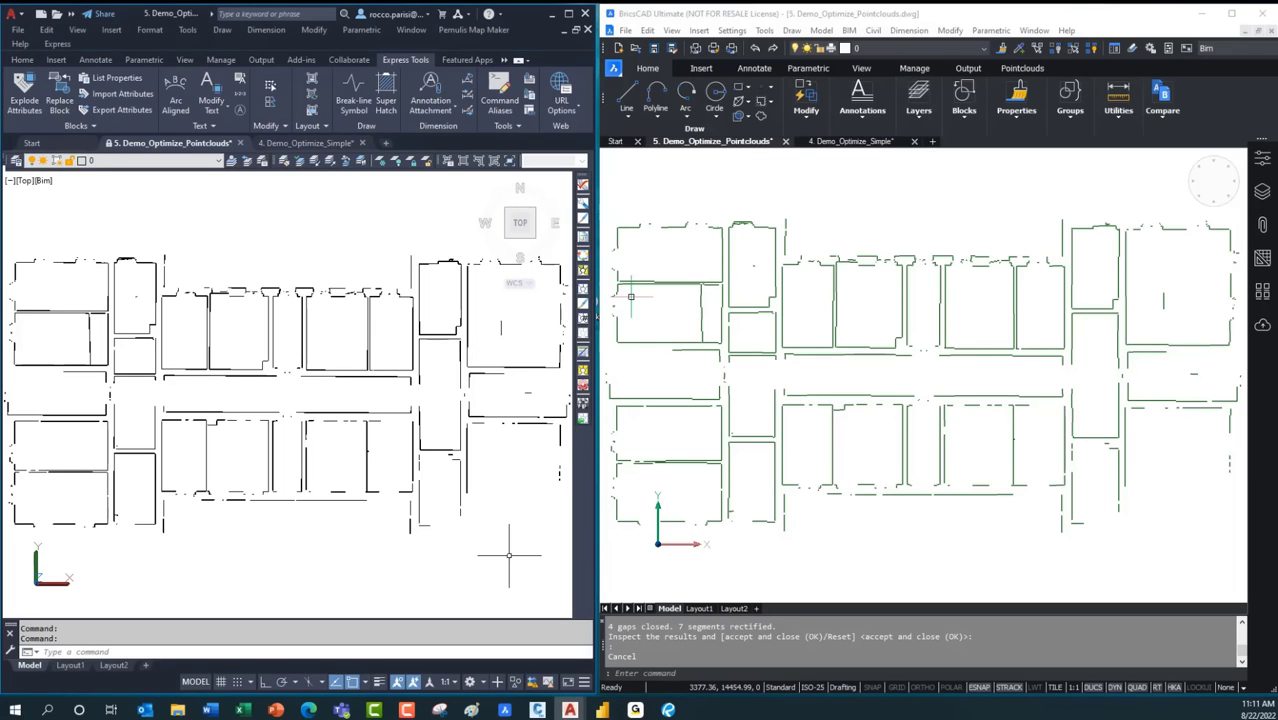
mouse_move(93, 263)
text(c)
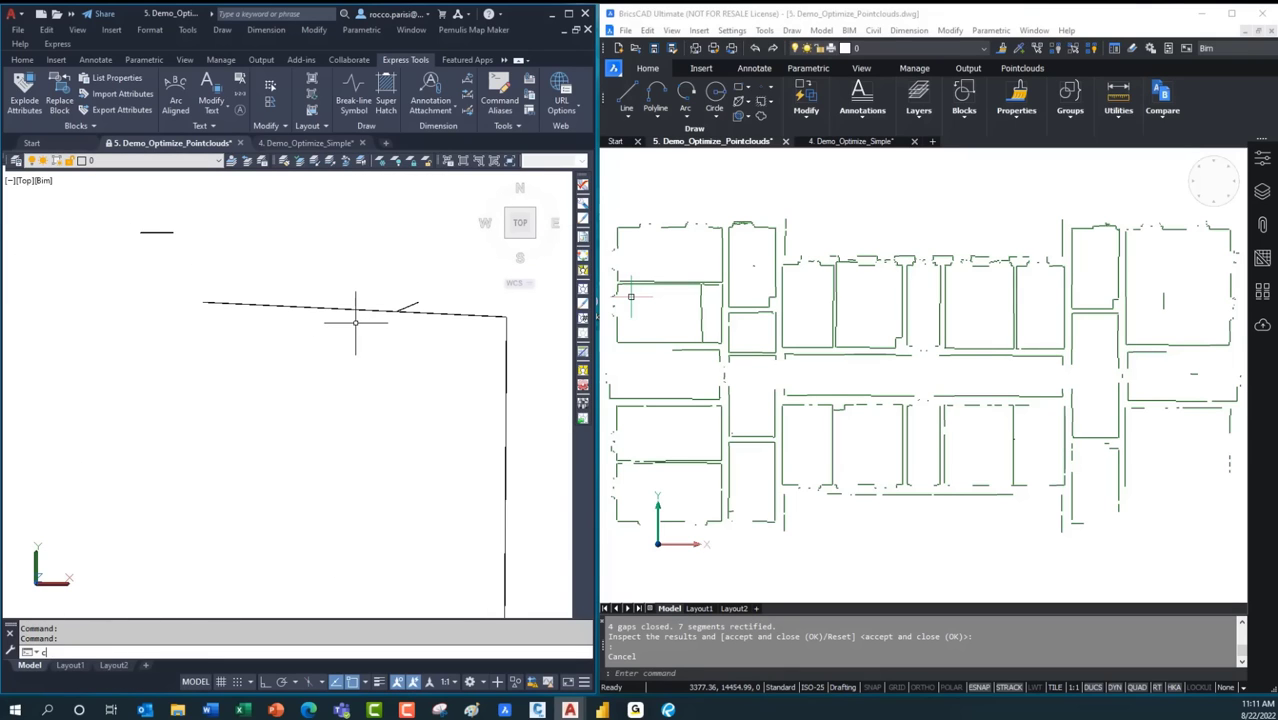
text(CHANGE Select objects:)
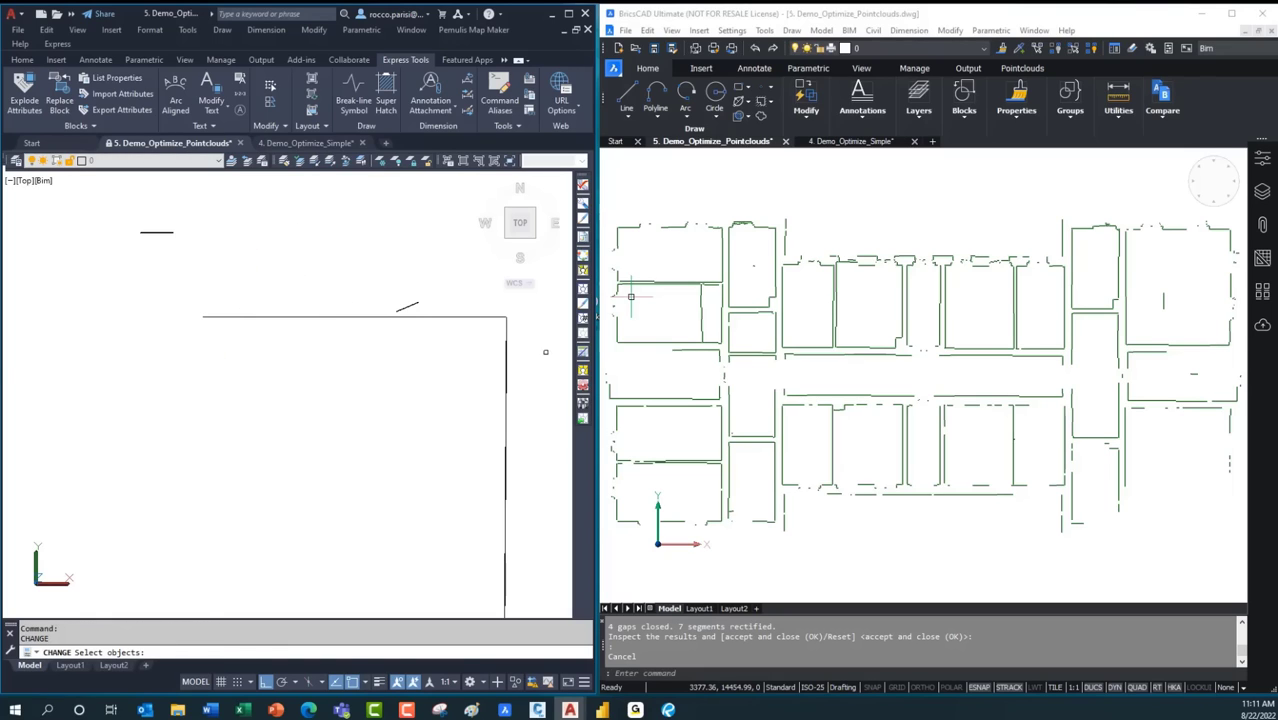
click(504, 325)
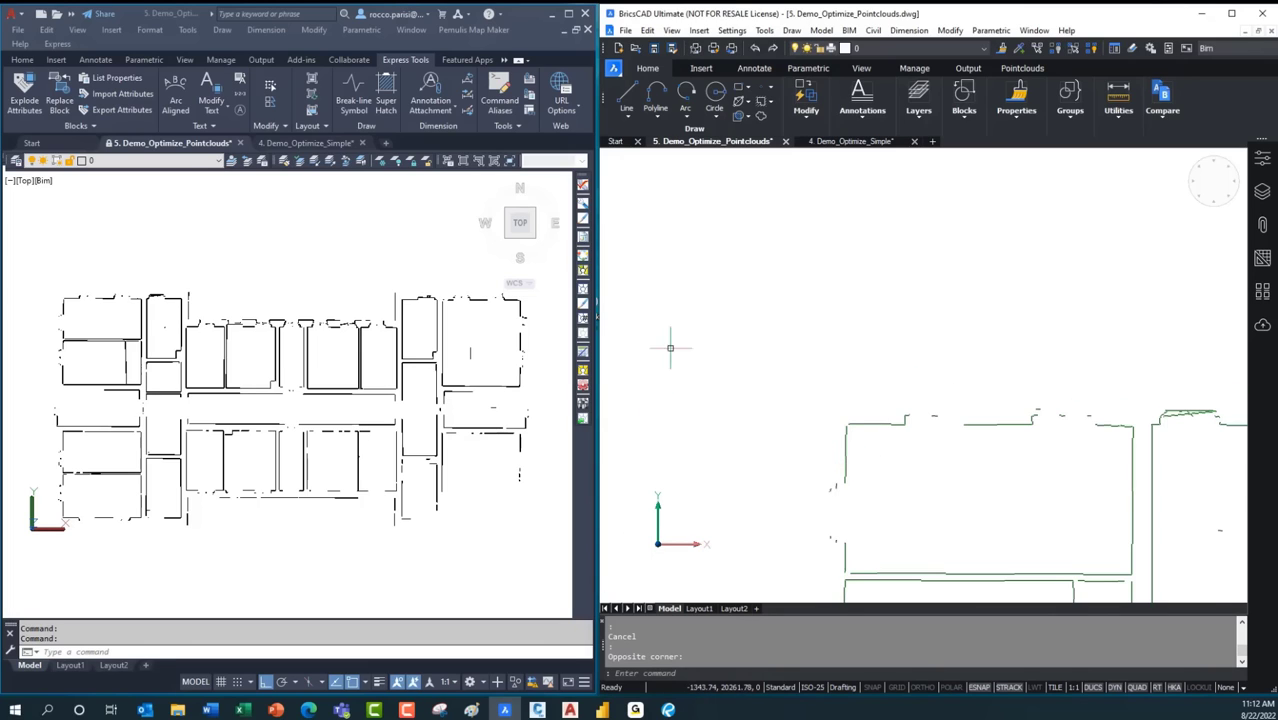
- Run OPTIMIZE on the whole floor plan, rectifying 191 segments and closing 3 gaps
text(OPTIMIZE)
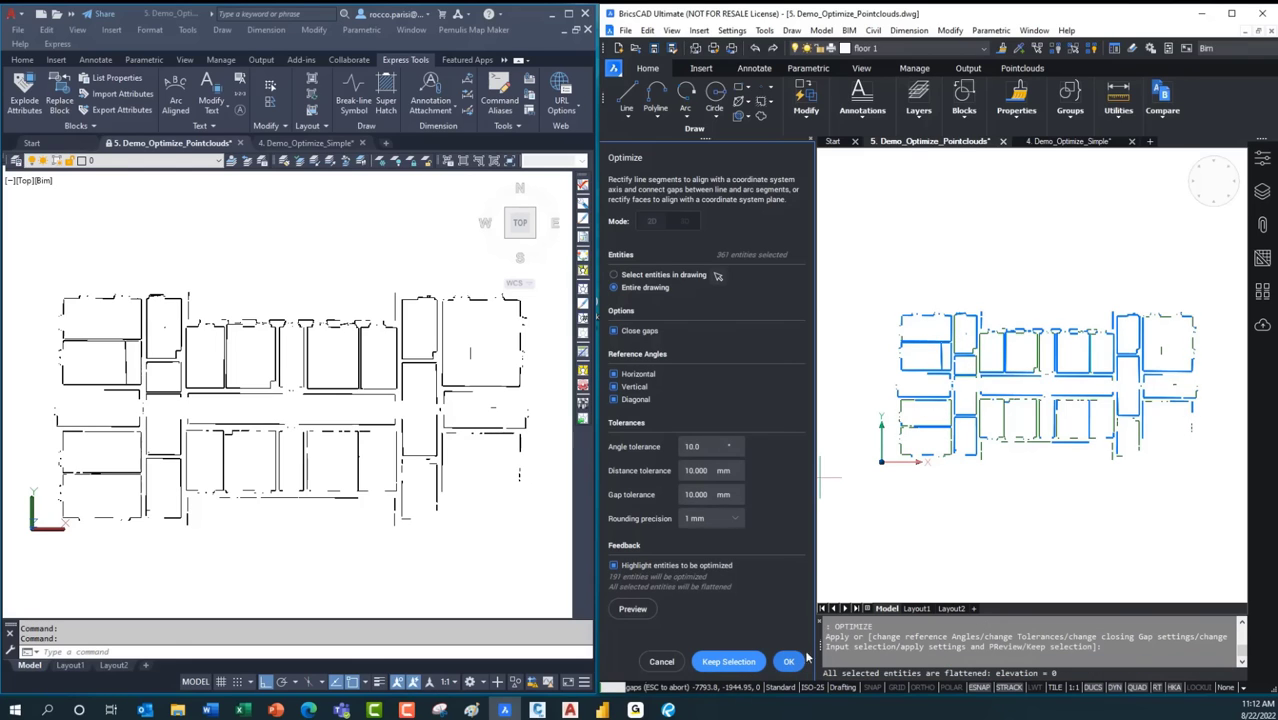
click(789, 661)
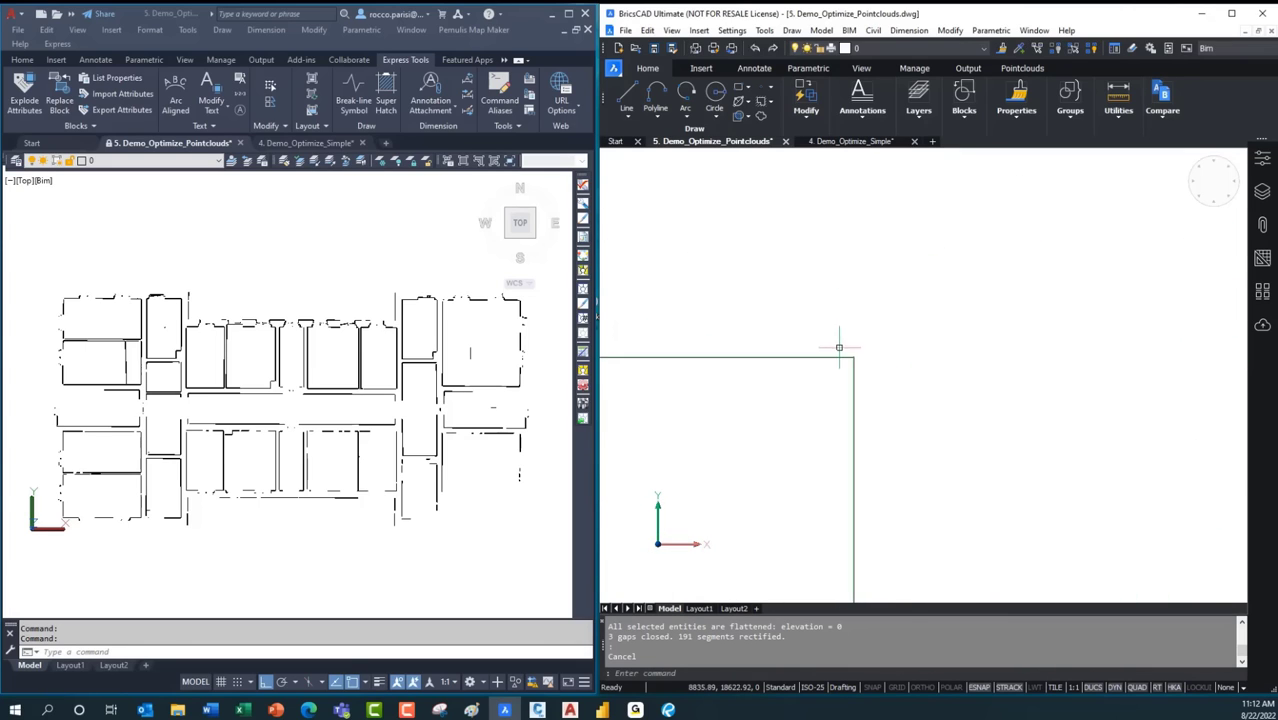
mouse_move(611, 402)
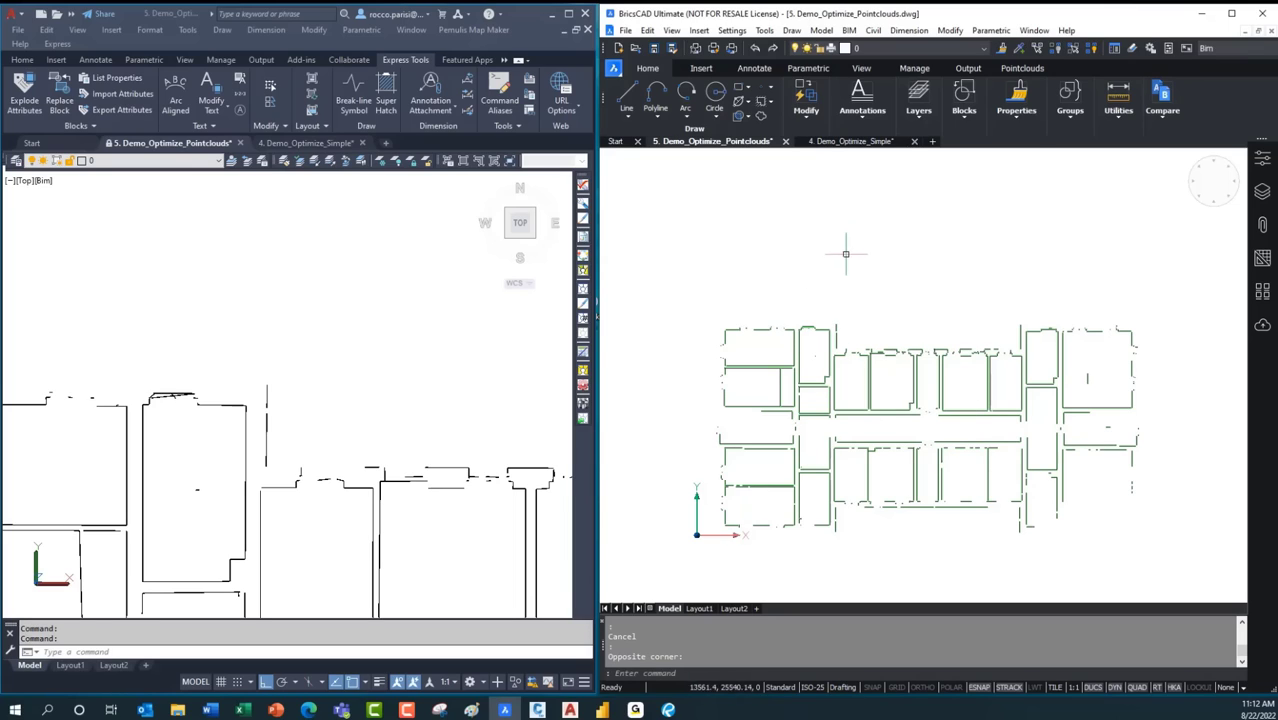
mouse_move(840, 265)
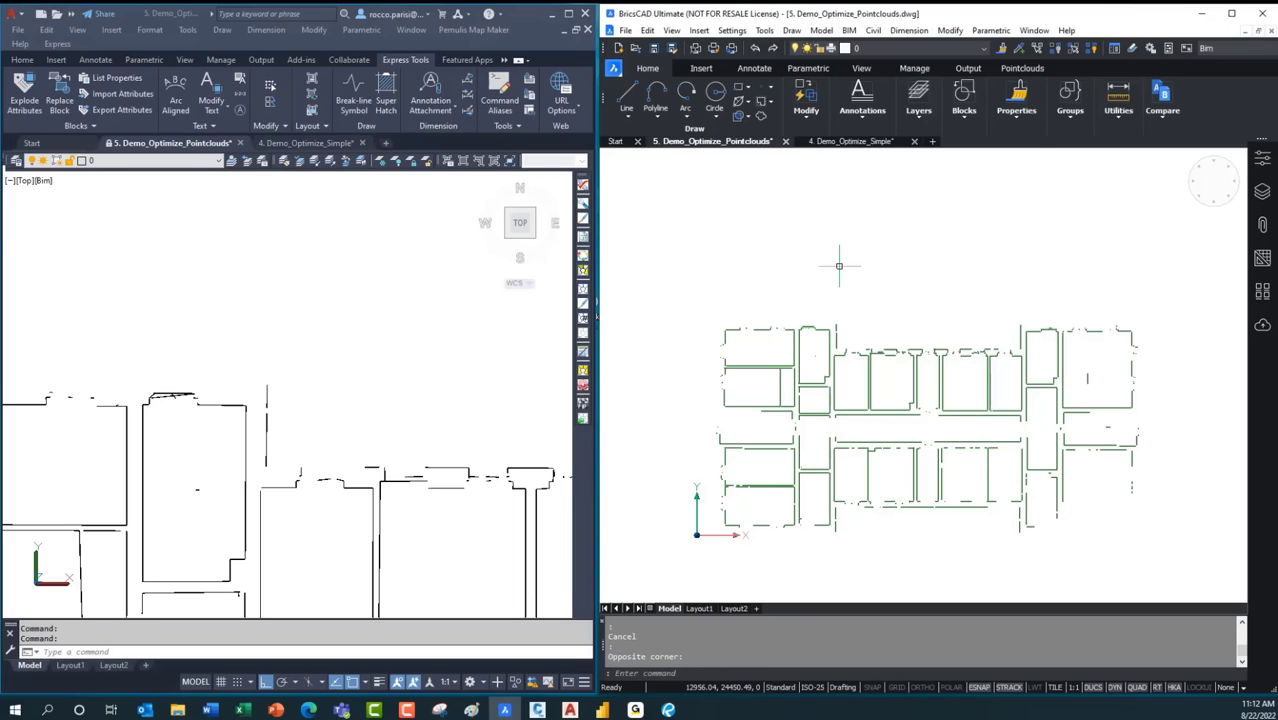
mouse_move(806, 295)
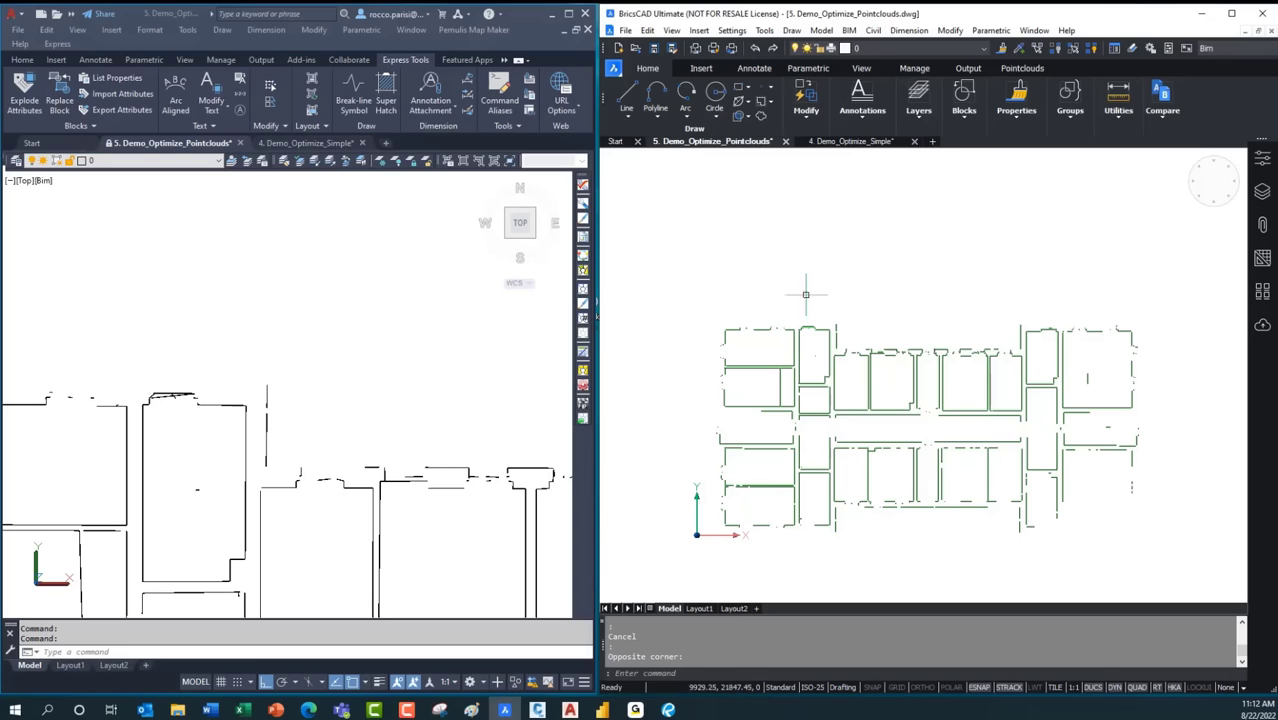